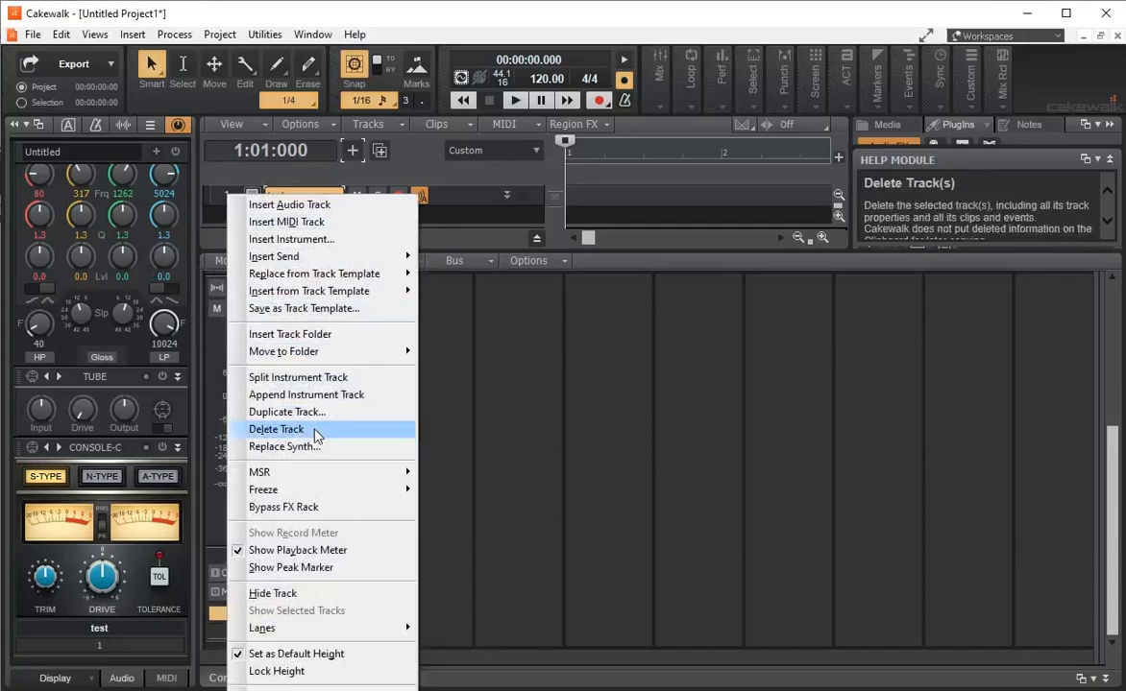
Delete the project's only track, leaving just the Master bus
{"action": "left_click", "coordinate": [275, 429]}
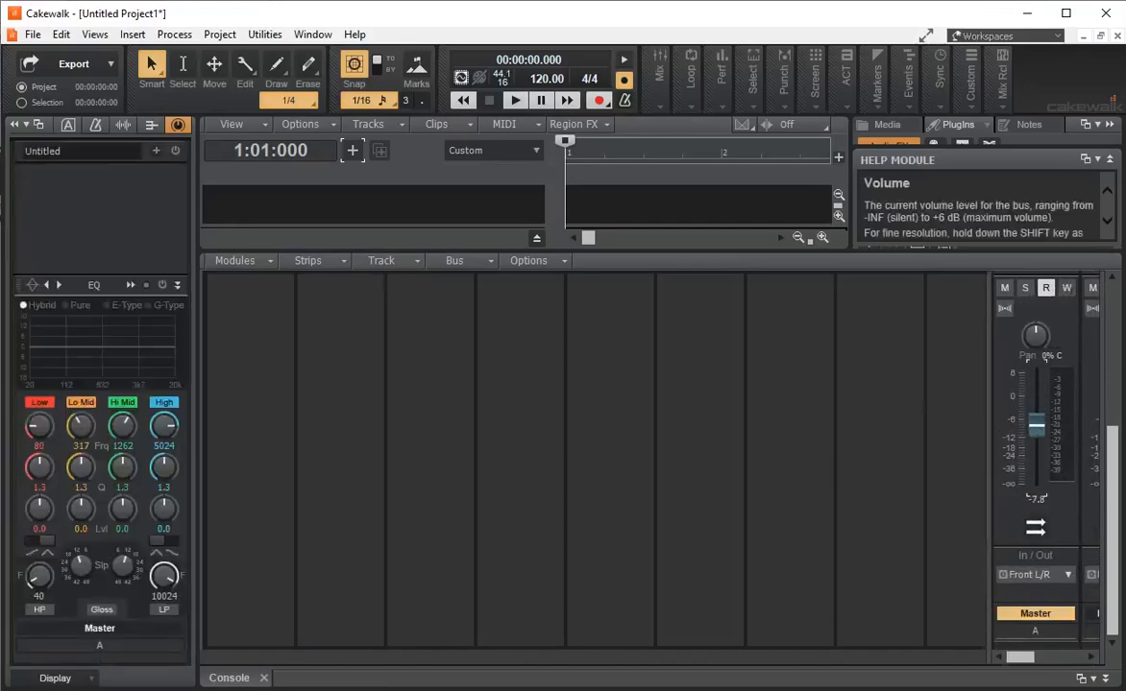
{"action": "left_click_drag", "start_coordinate": [1036, 422], "coordinate": [1035, 442]}
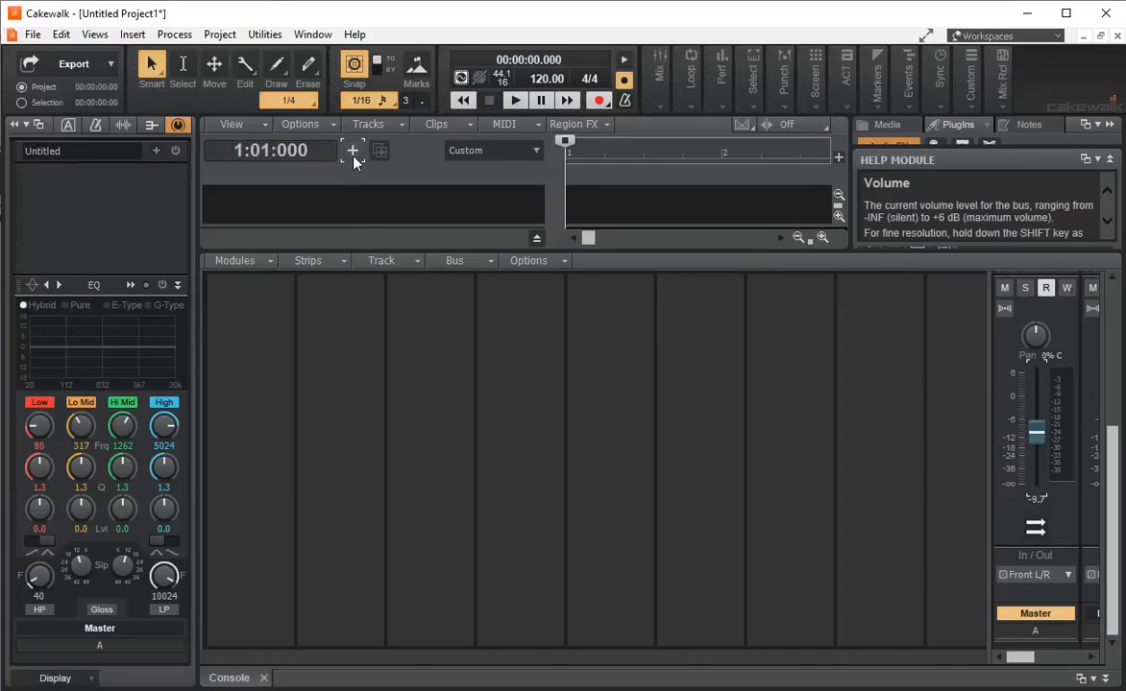
Start a new instrument track with SI-Drum Kit chosen as its instrument
{"action": "left_click", "coordinate": [352, 151]}
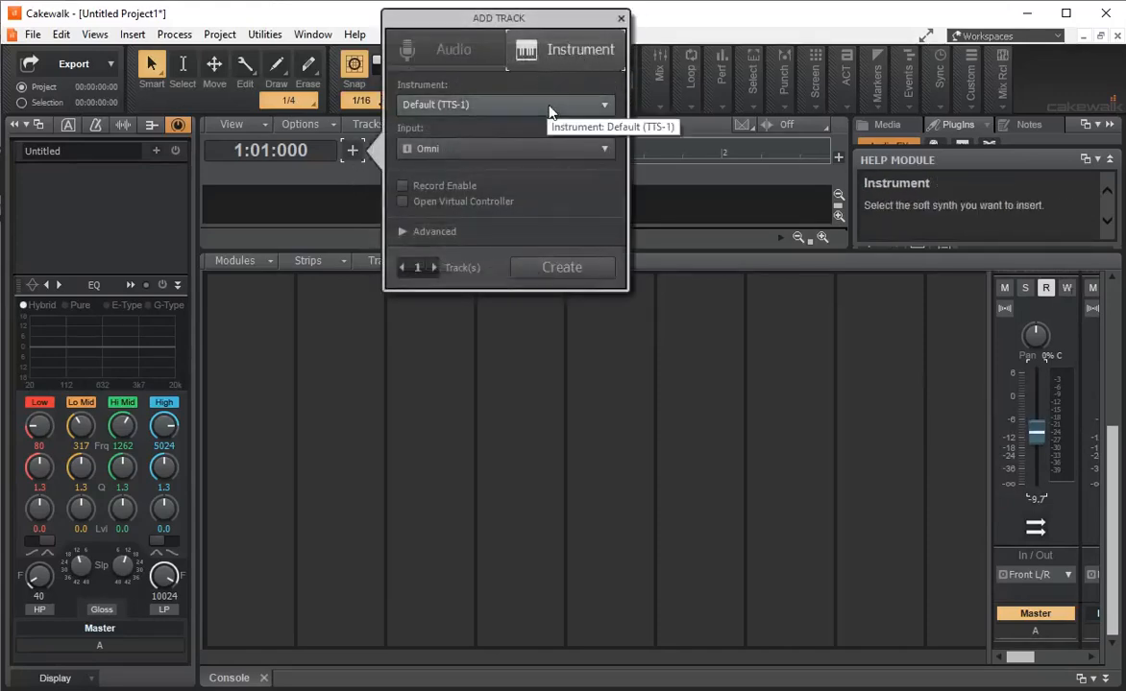
{"action": "left_click", "coordinate": [603, 104]}
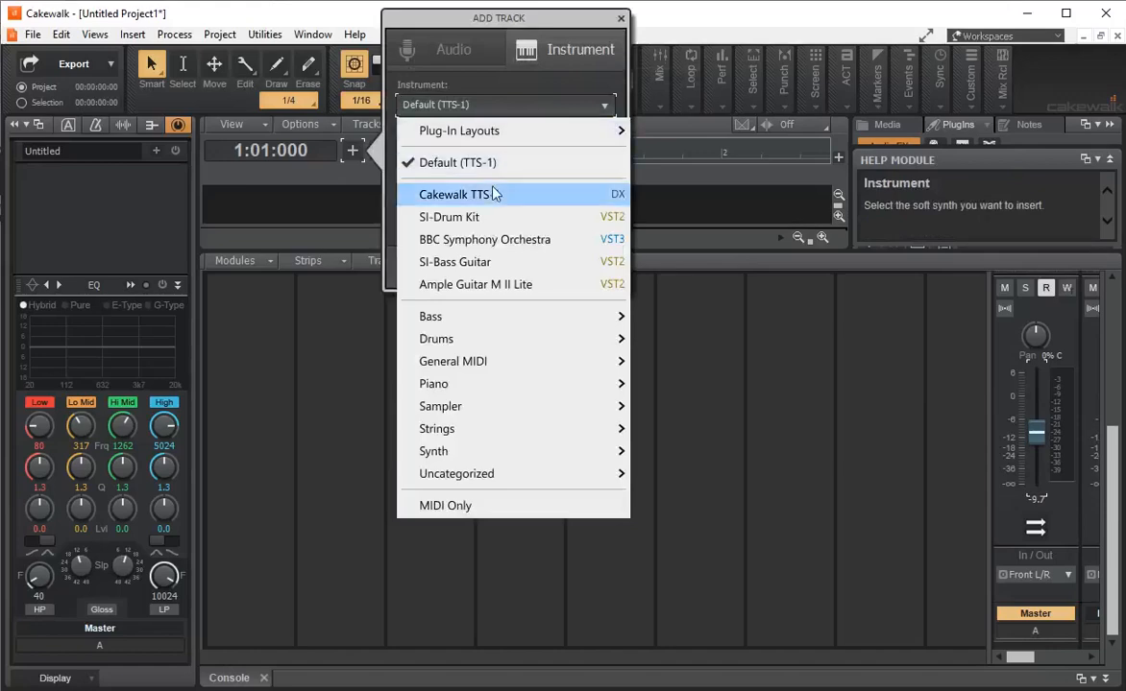
{"action": "mouse_move", "coordinate": [449, 216]}
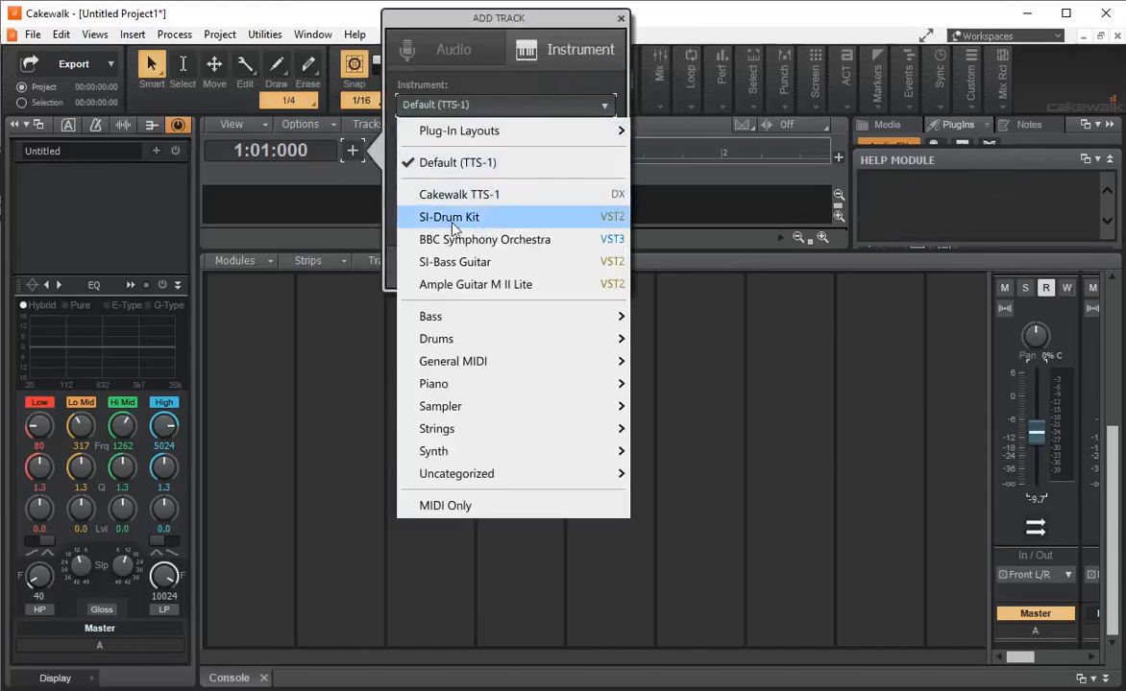
{"action": "left_click", "coordinate": [449, 216]}
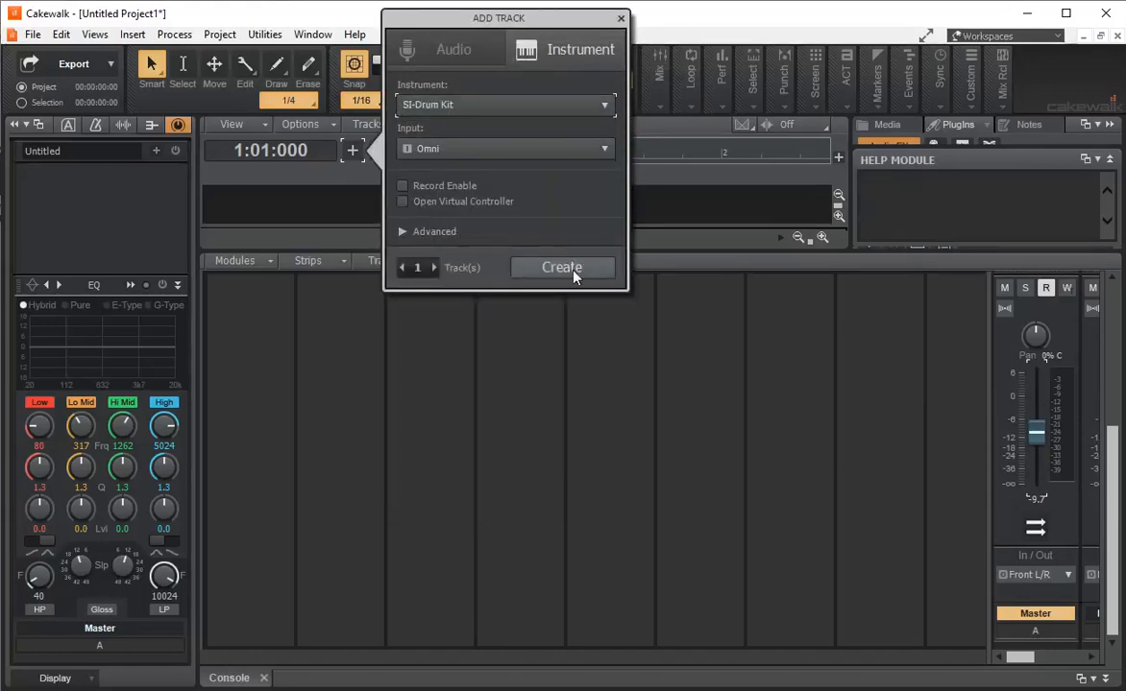
Create the SI-Drum Kit track and audition its kick and hi-hat sounds
{"action": "left_click", "coordinate": [562, 267]}
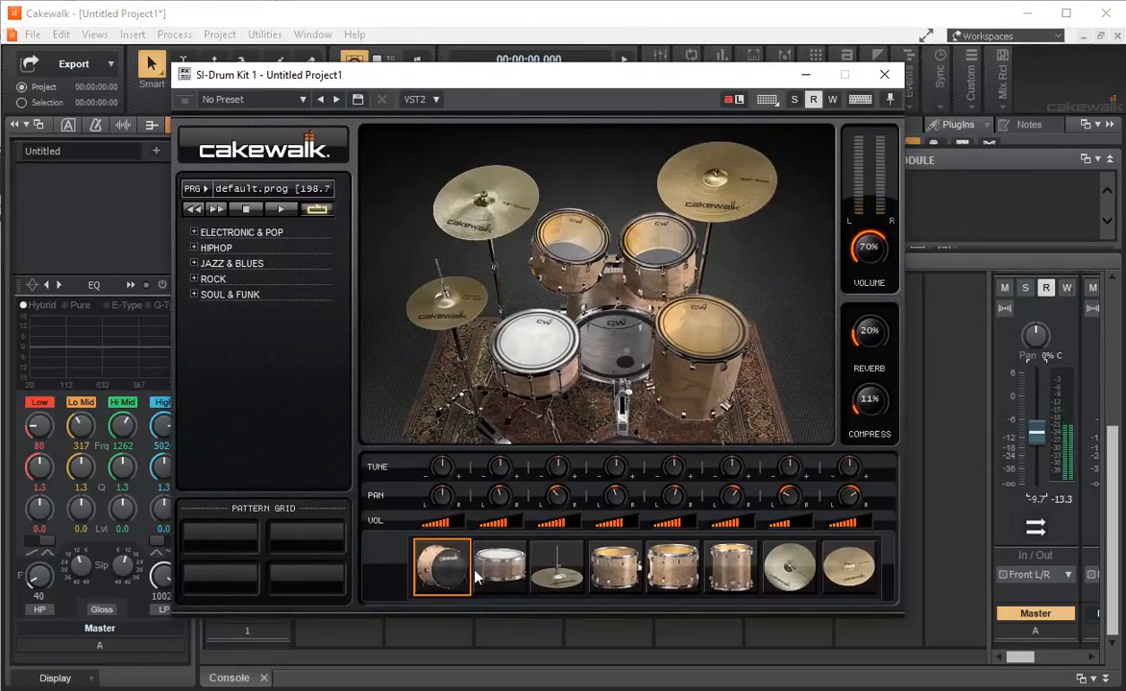
{"action": "left_click", "coordinate": [557, 566]}
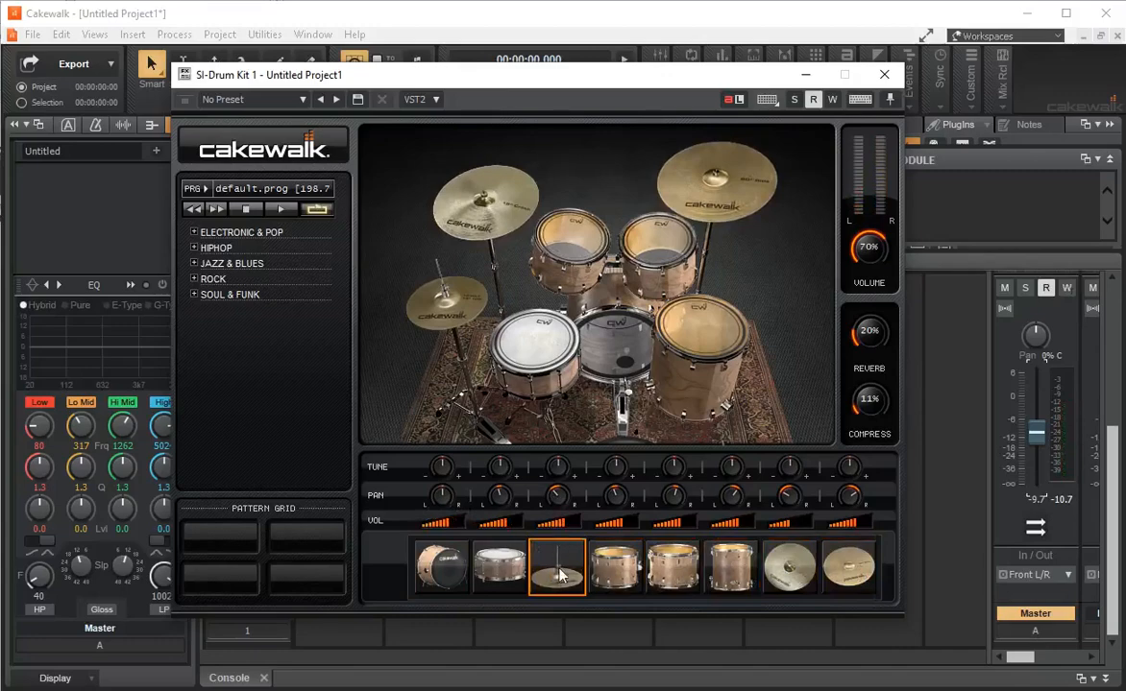
{"action": "left_click", "coordinate": [557, 567]}
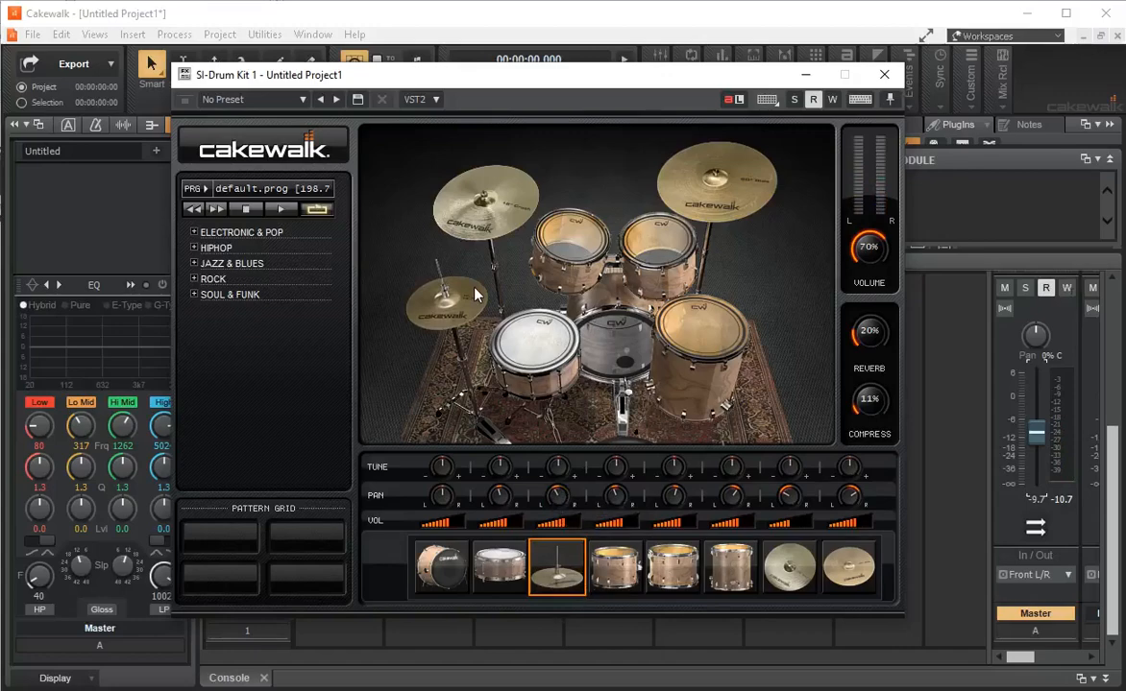
{"action": "mouse_move", "coordinate": [246, 247]}
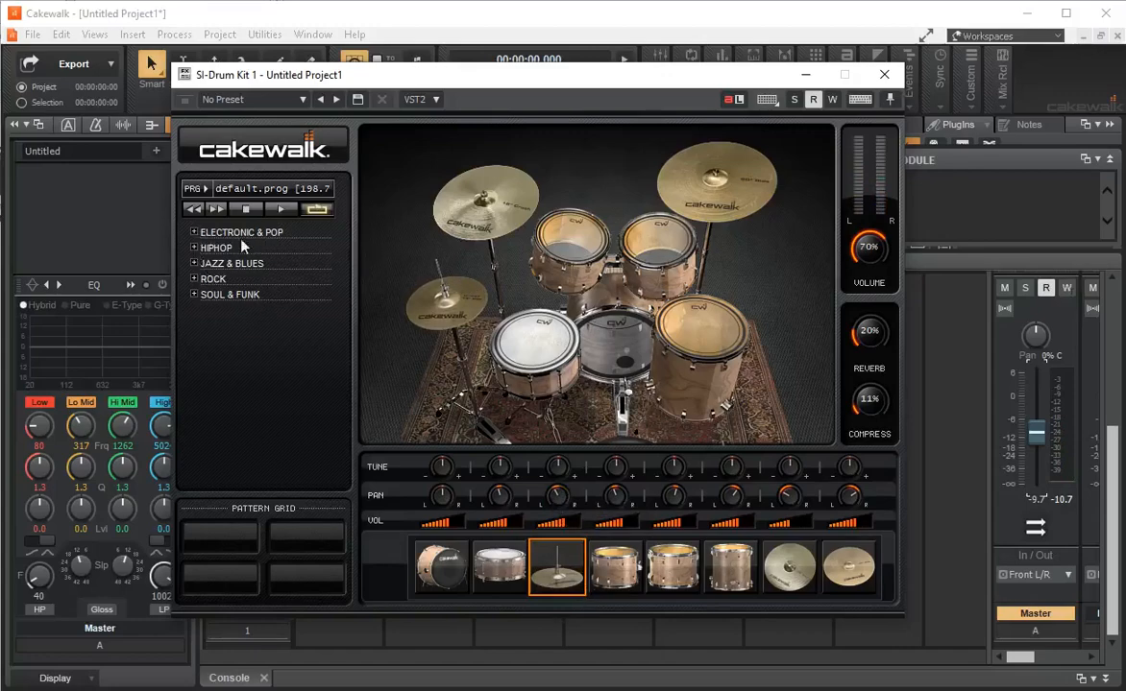
Preview the Aggressive and Swing Hop patterns under Electronic & Pop
{"action": "left_click", "coordinate": [196, 232]}
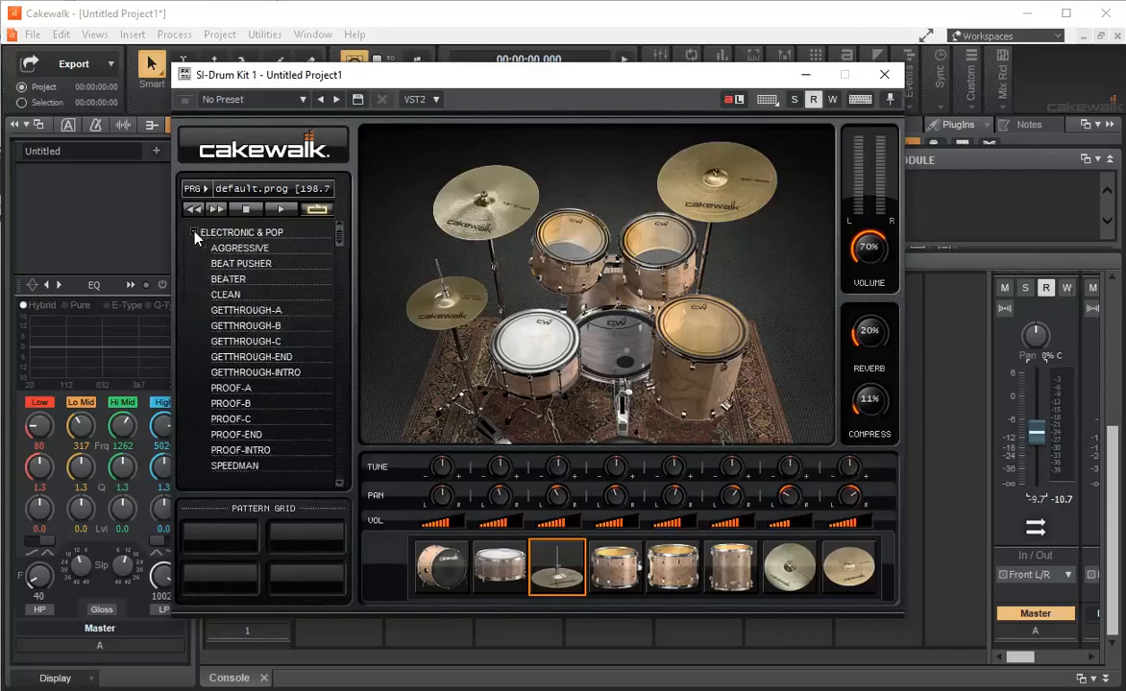
{"action": "mouse_move", "coordinate": [272, 237]}
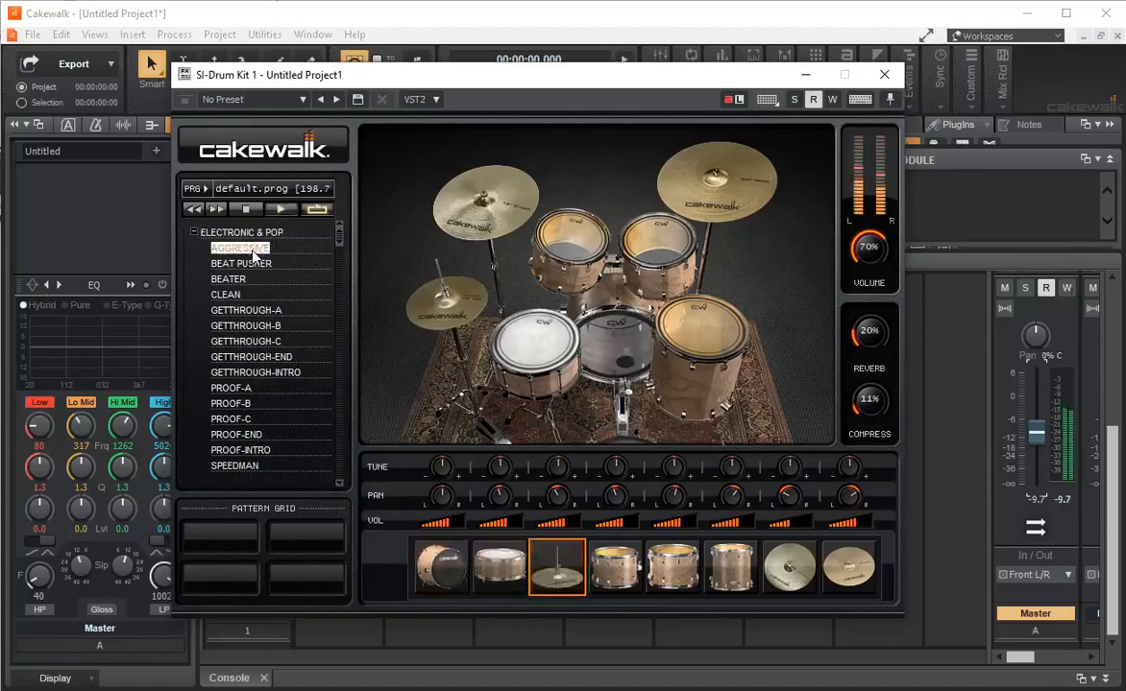
{"action": "left_click", "coordinate": [225, 293]}
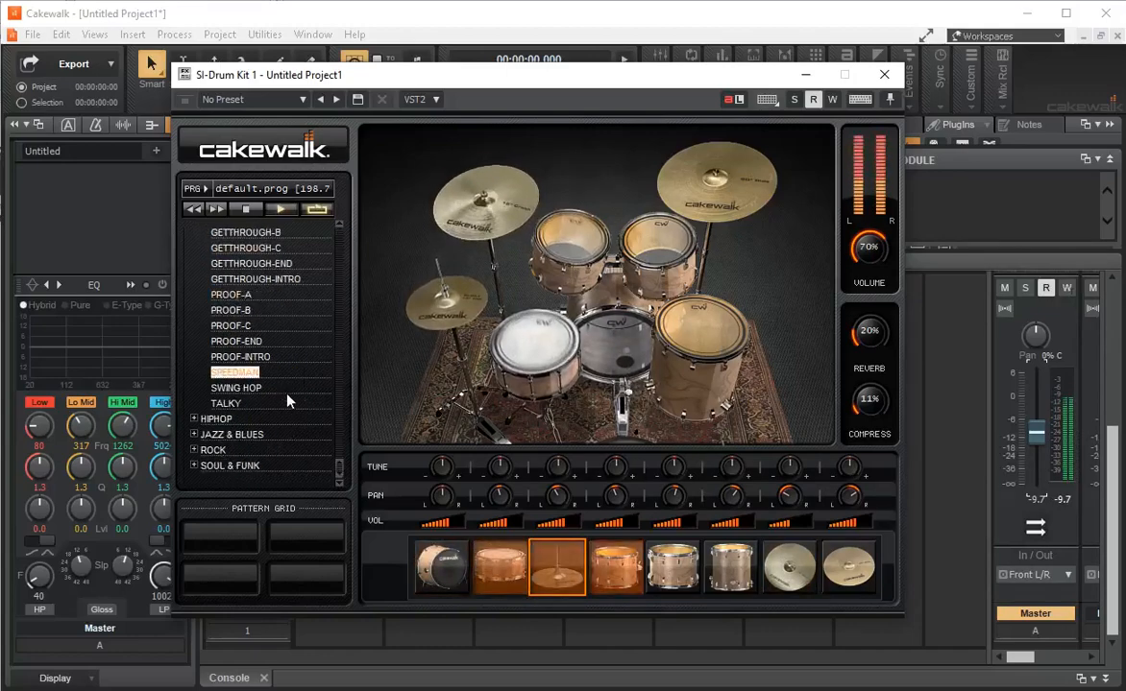
{"action": "left_click", "coordinate": [235, 387]}
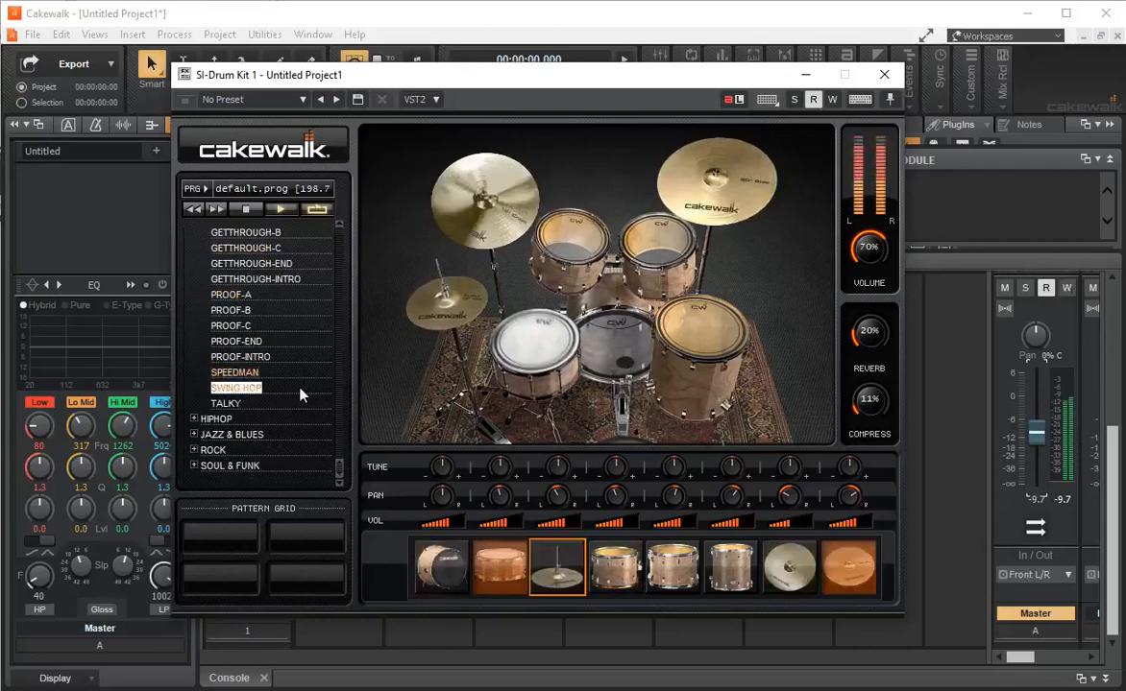
{"action": "scroll", "scroll_direction": "up", "scroll_amount": 3}
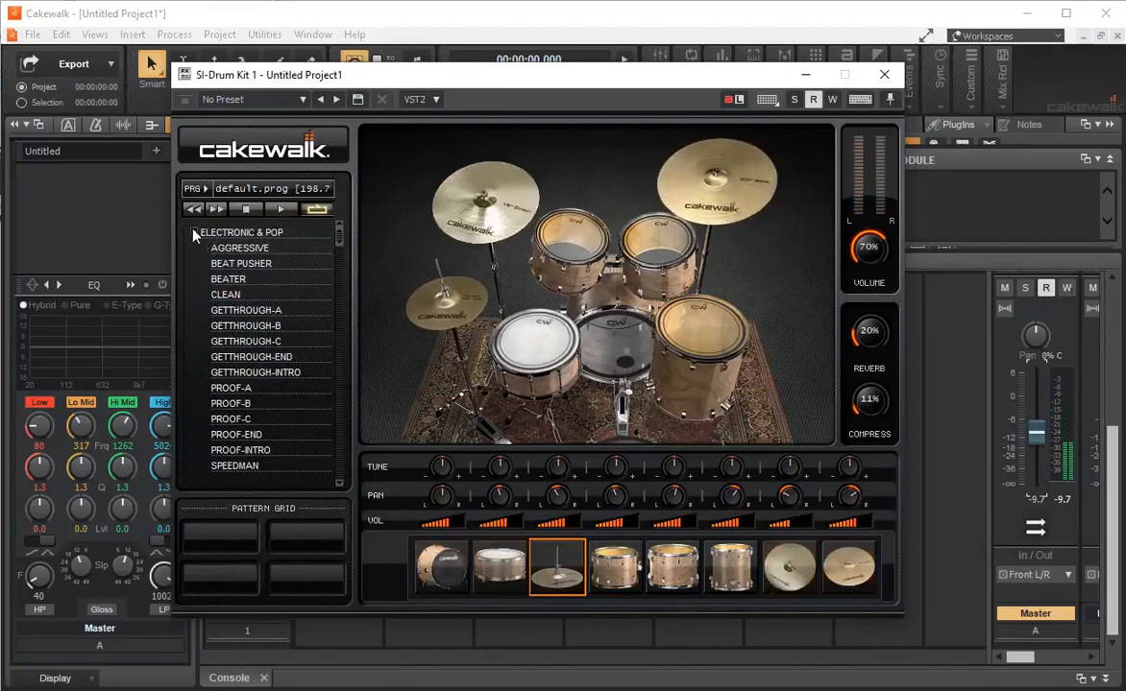
Browse the HipHop and Soul & Funk pattern categories, collapsing each again
{"action": "left_click", "coordinate": [192, 231]}
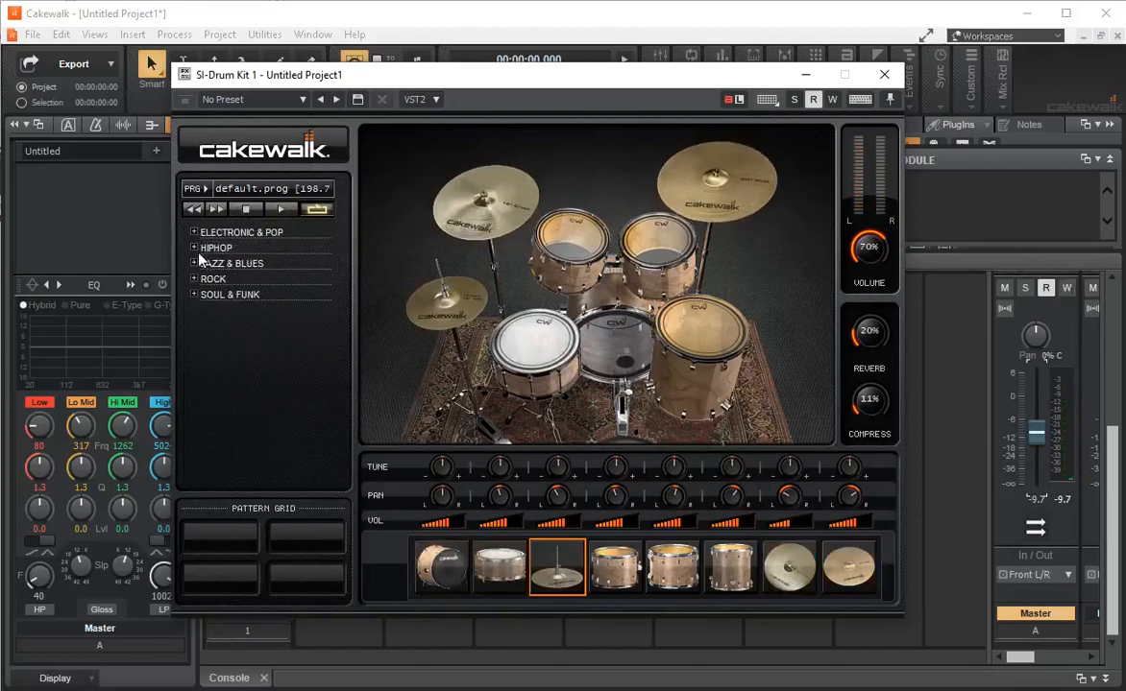
{"action": "left_click", "coordinate": [194, 248]}
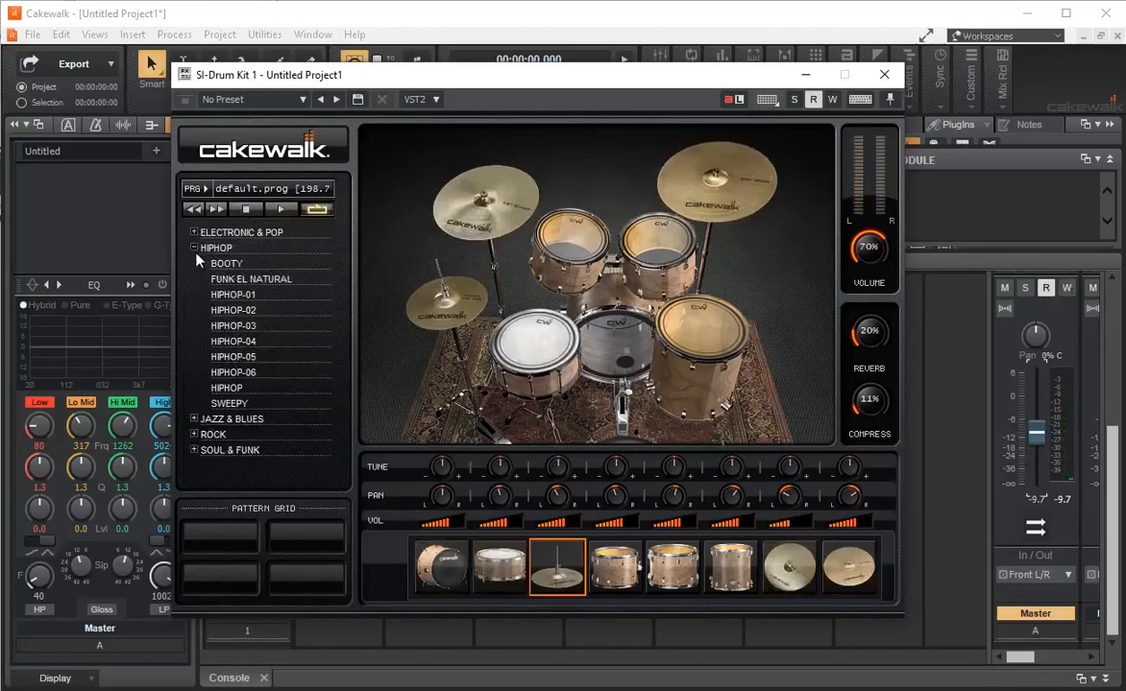
{"action": "left_click", "coordinate": [194, 247]}
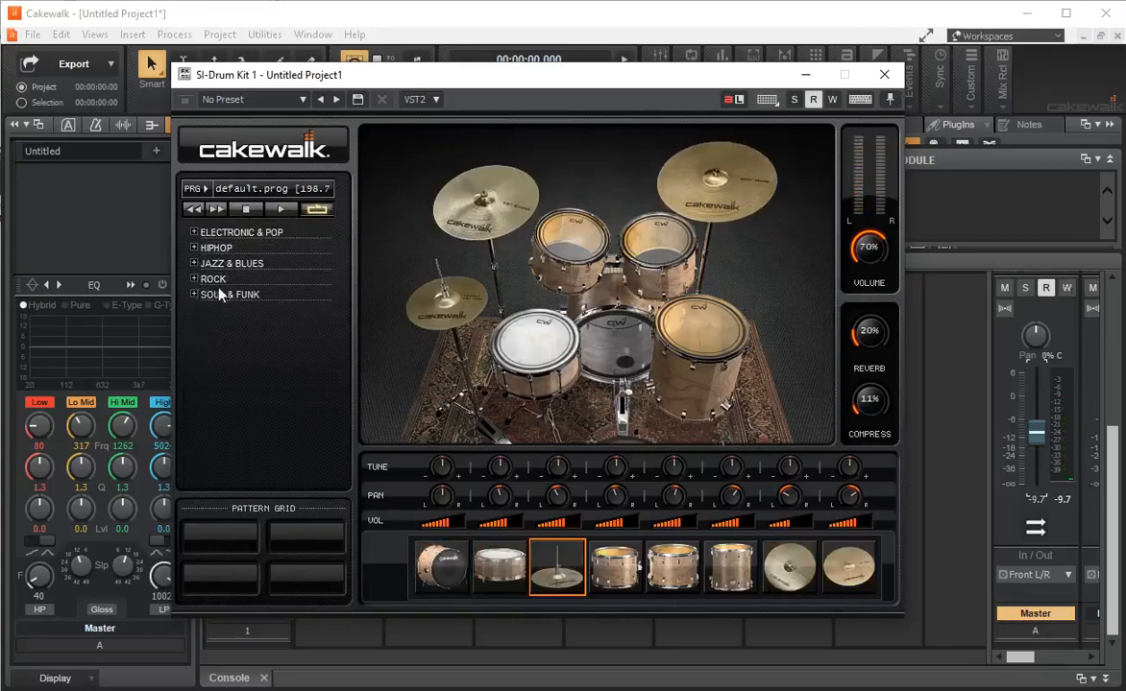
{"action": "left_click", "coordinate": [196, 295]}
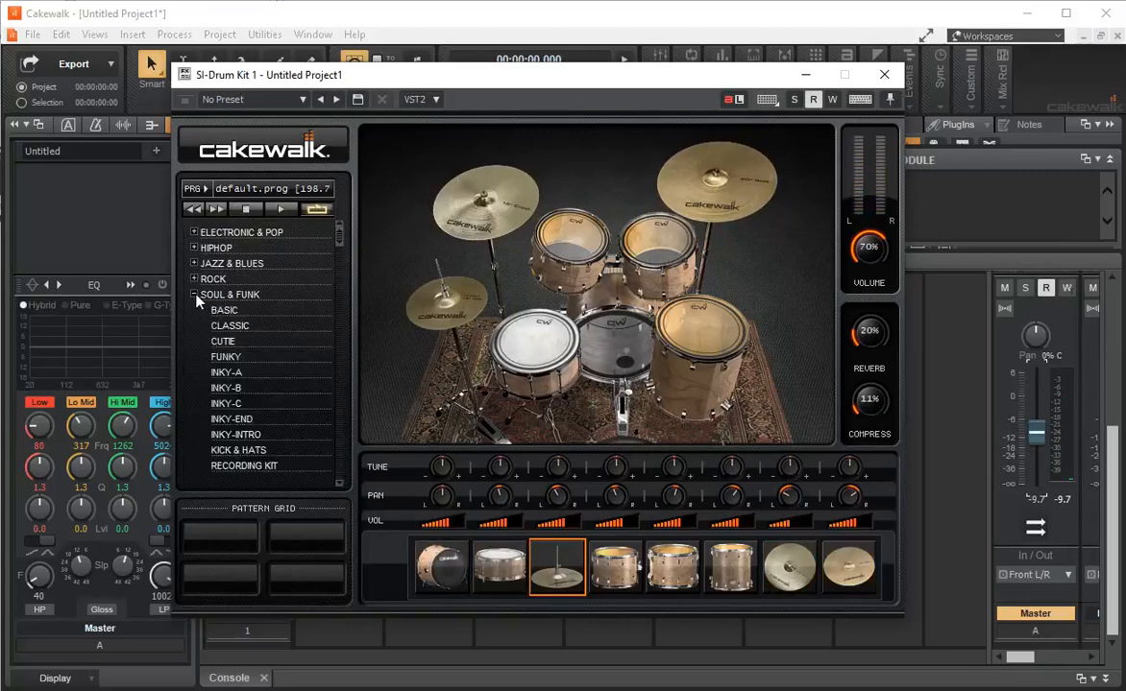
{"action": "left_click", "coordinate": [195, 294]}
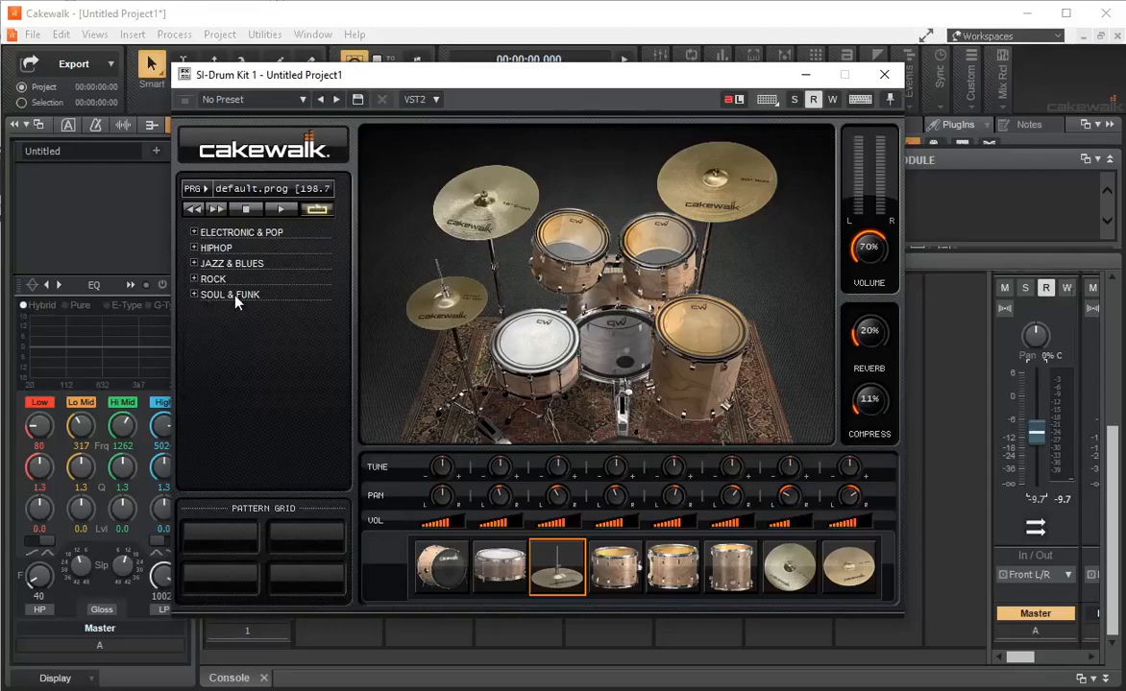
{"action": "mouse_move", "coordinate": [533, 87]}
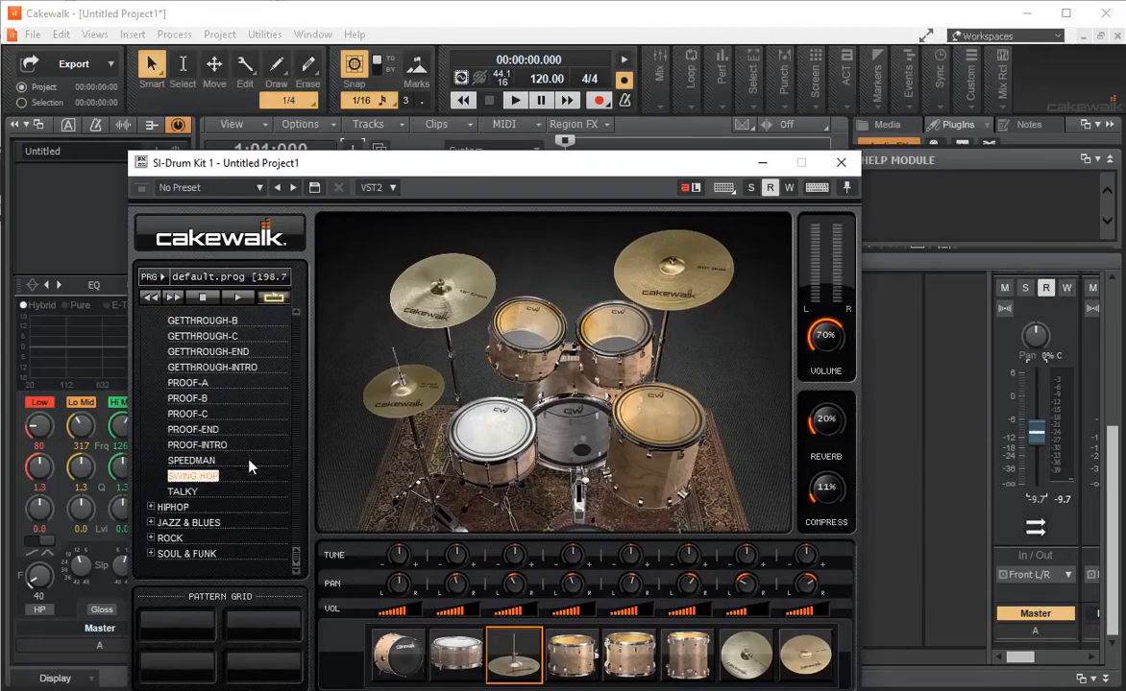
{"action": "mouse_move", "coordinate": [211, 480]}
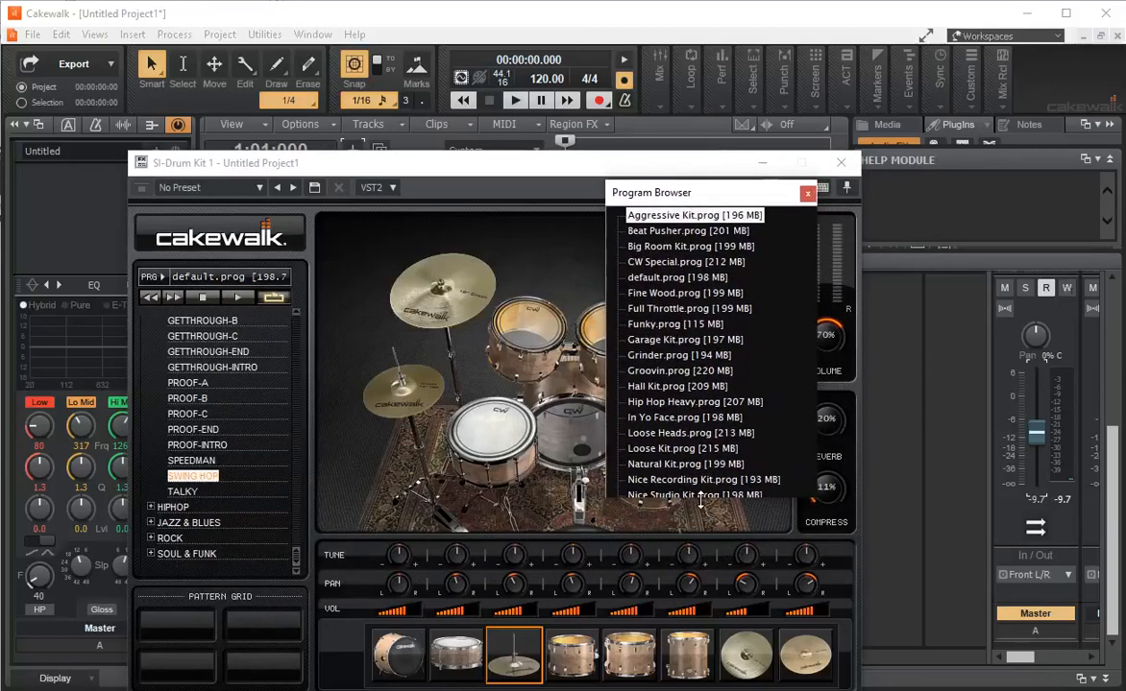
Try the Fine Wood and Studio Kit programs, then load Toy Drum Kit and close the browser
{"action": "scroll", "scroll_direction": "down", "scroll_amount": 3}
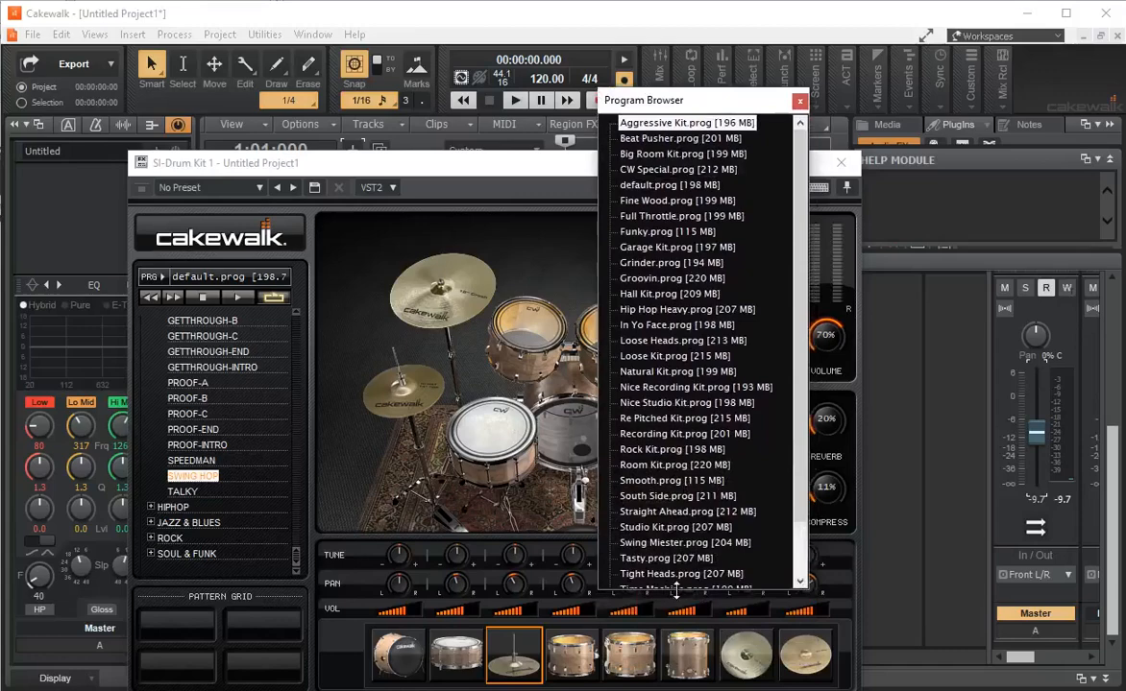
{"action": "scroll", "scroll_direction": "down", "scroll_amount": 3}
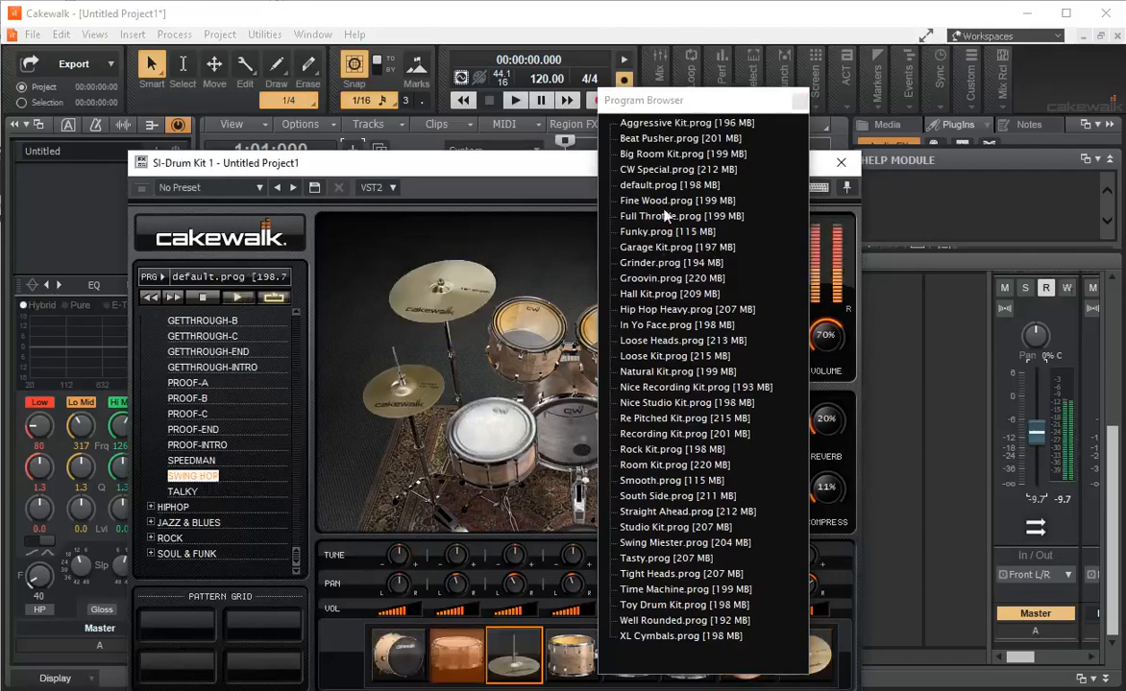
{"action": "left_click", "coordinate": [675, 200]}
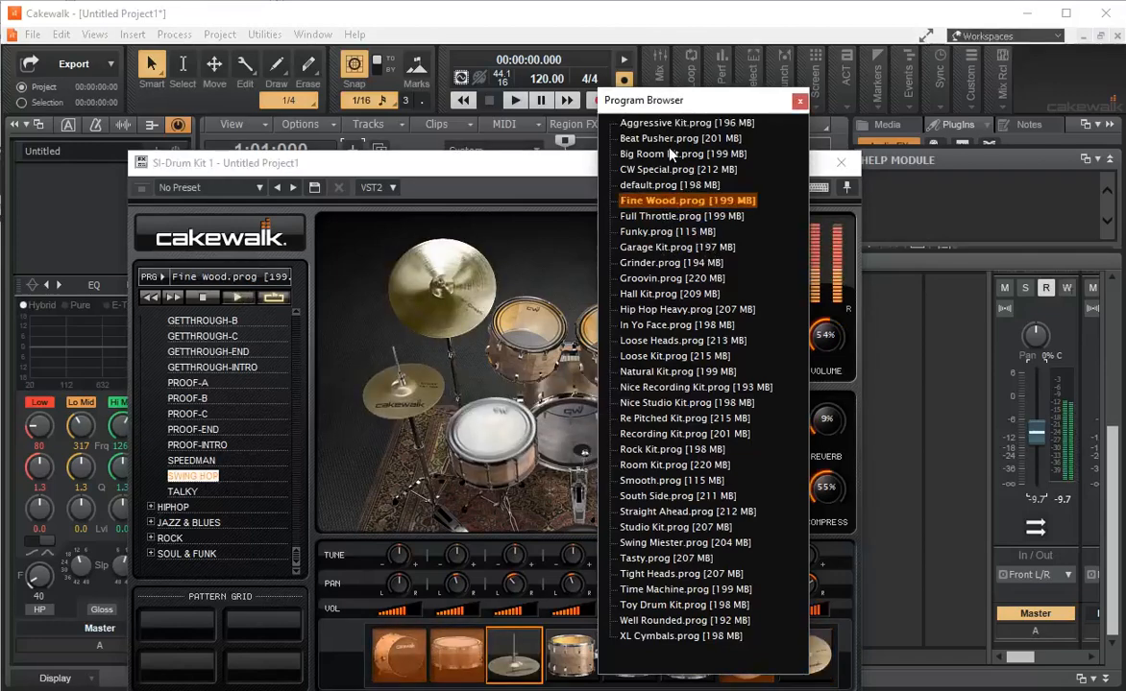
{"action": "left_click", "coordinate": [686, 122]}
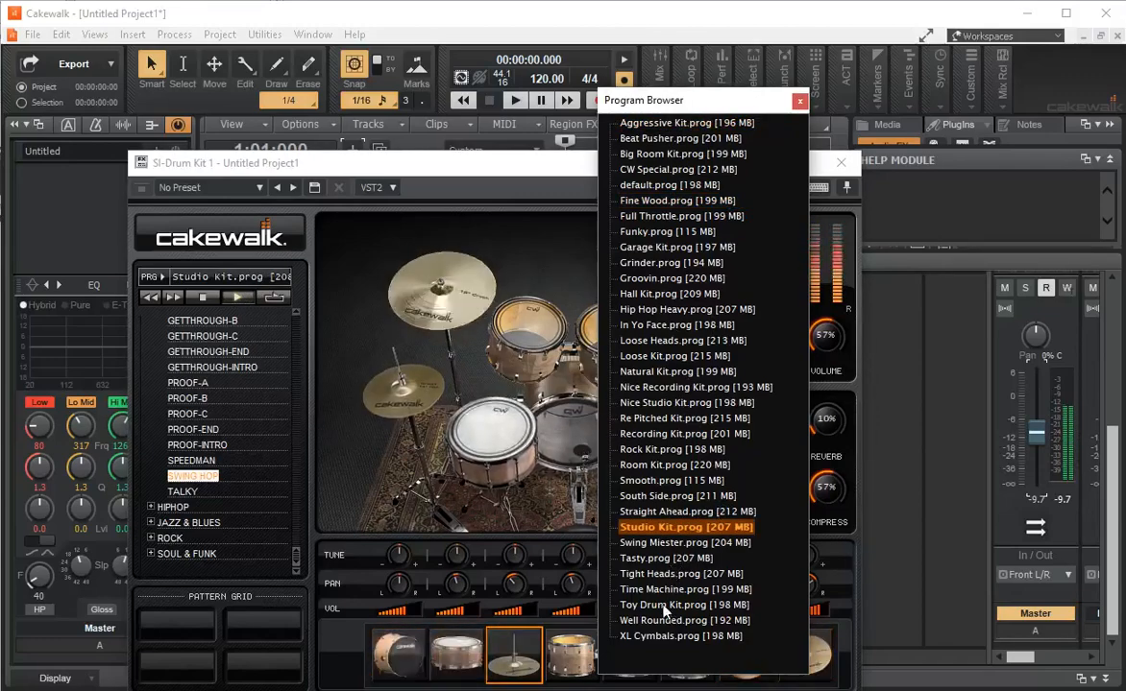
{"action": "left_click", "coordinate": [684, 605]}
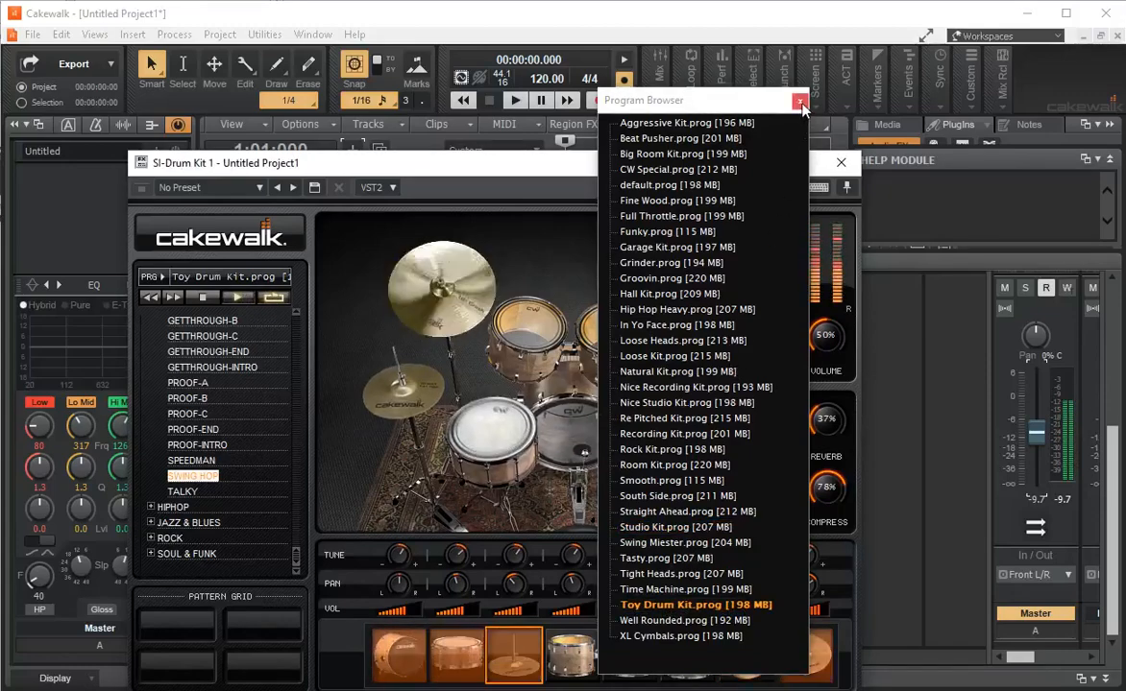
{"action": "left_click", "coordinate": [800, 100]}
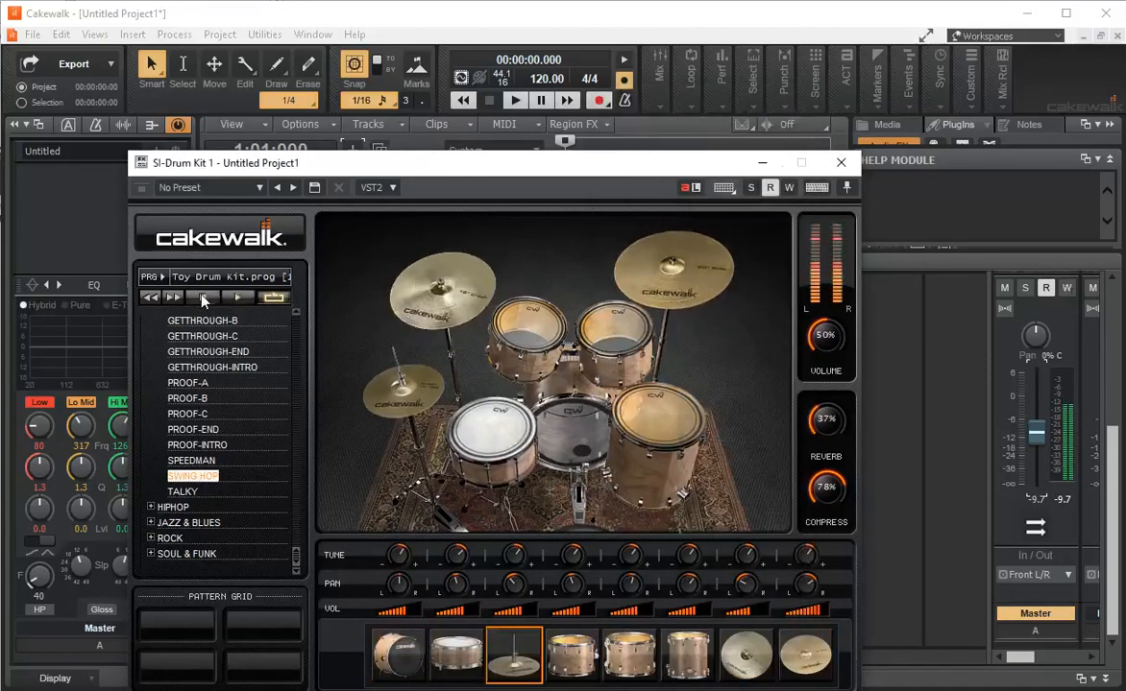
Reveal the track beneath the drum kit panel and set the now time to bar 2
{"action": "left_click_drag", "start_coordinate": [223, 162], "coordinate": [322, 295]}
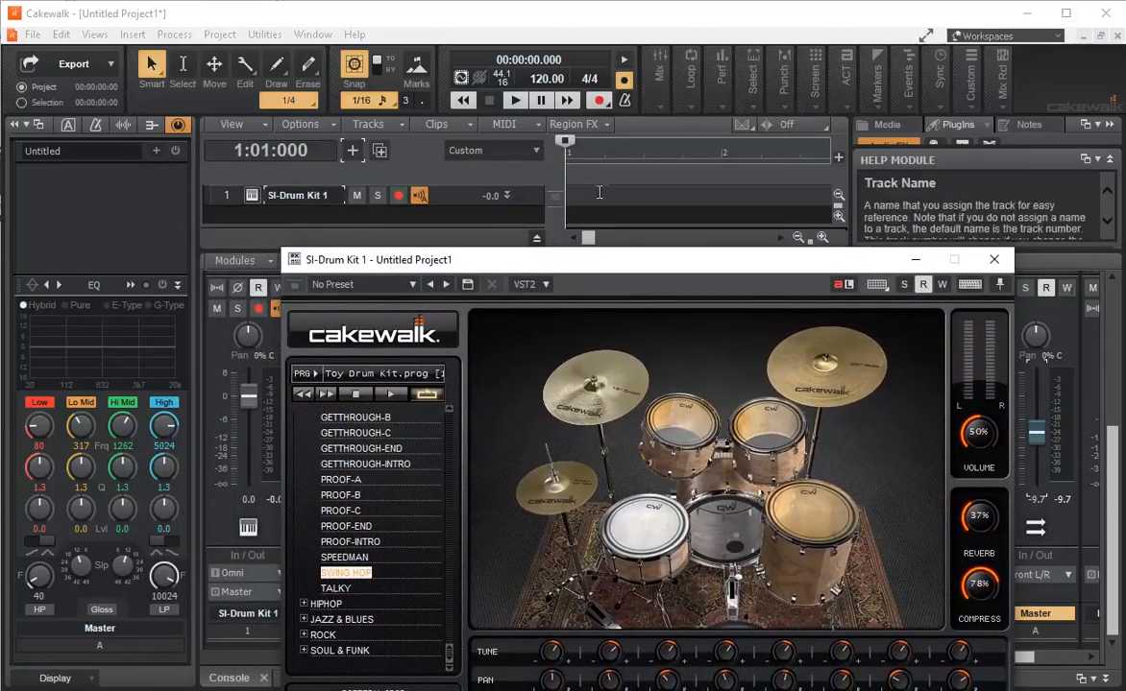
{"action": "mouse_move", "coordinate": [727, 157]}
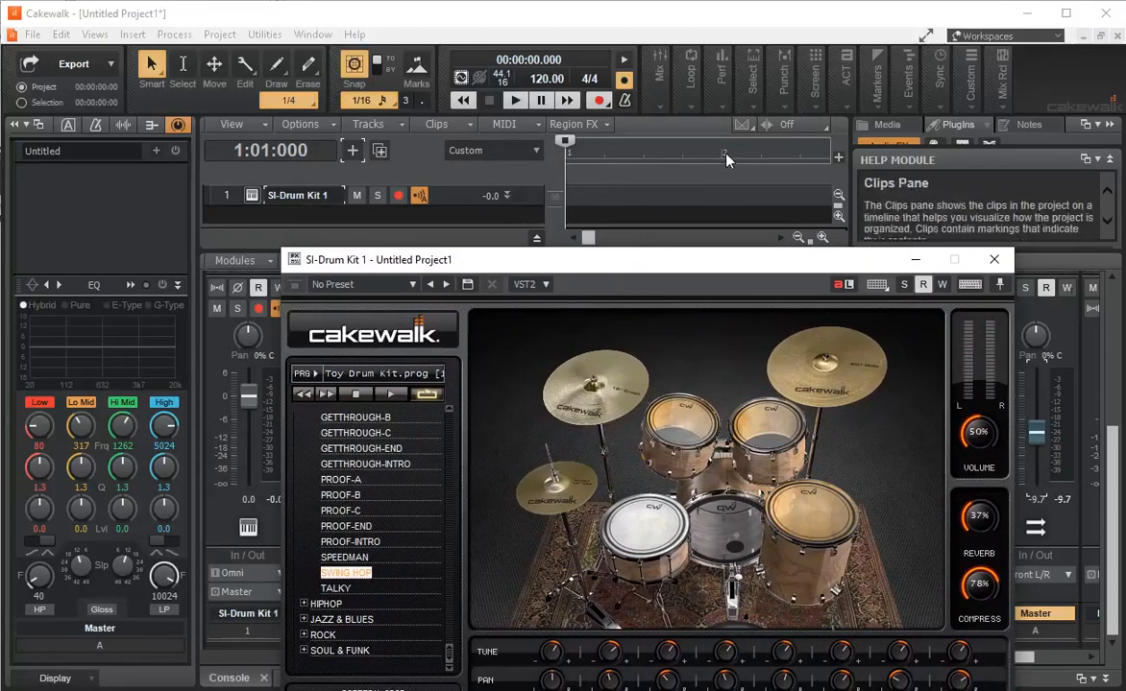
{"action": "left_click", "coordinate": [721, 158]}
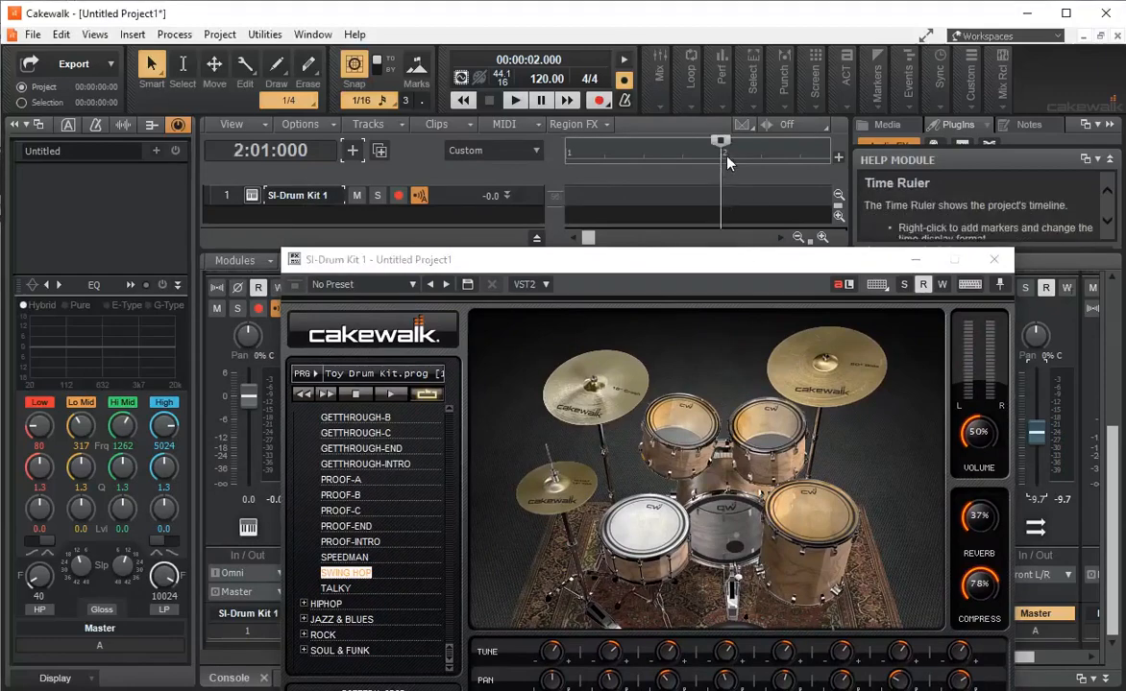
{"action": "mouse_move", "coordinate": [356, 580]}
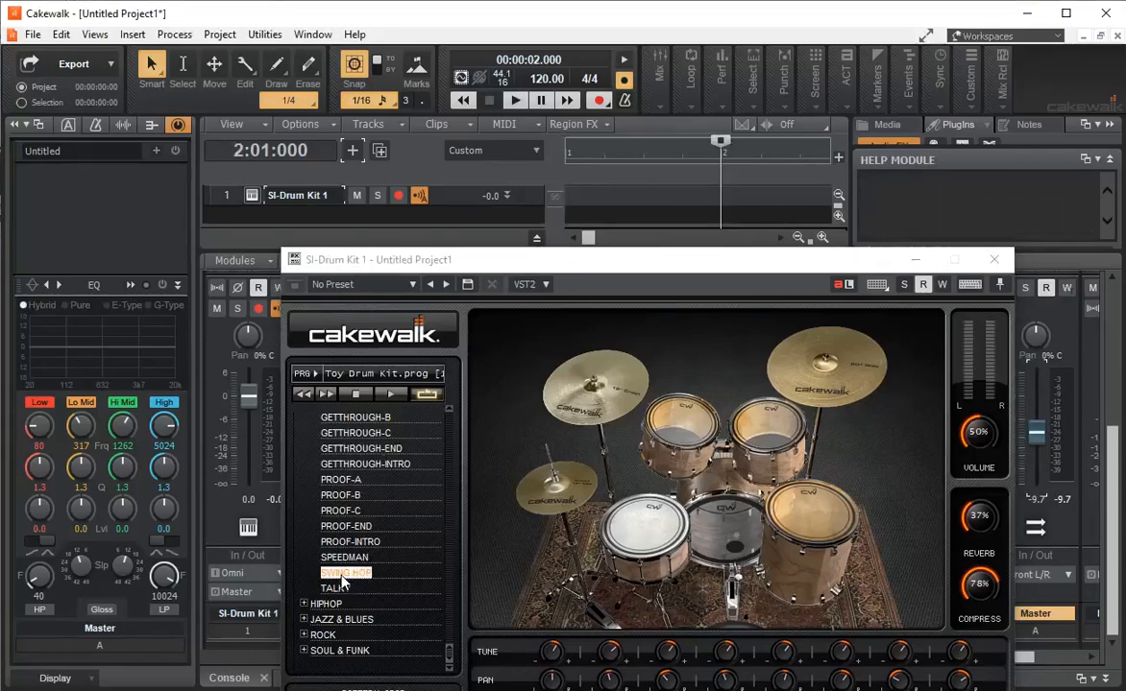
{"action": "mouse_move", "coordinate": [720, 240]}
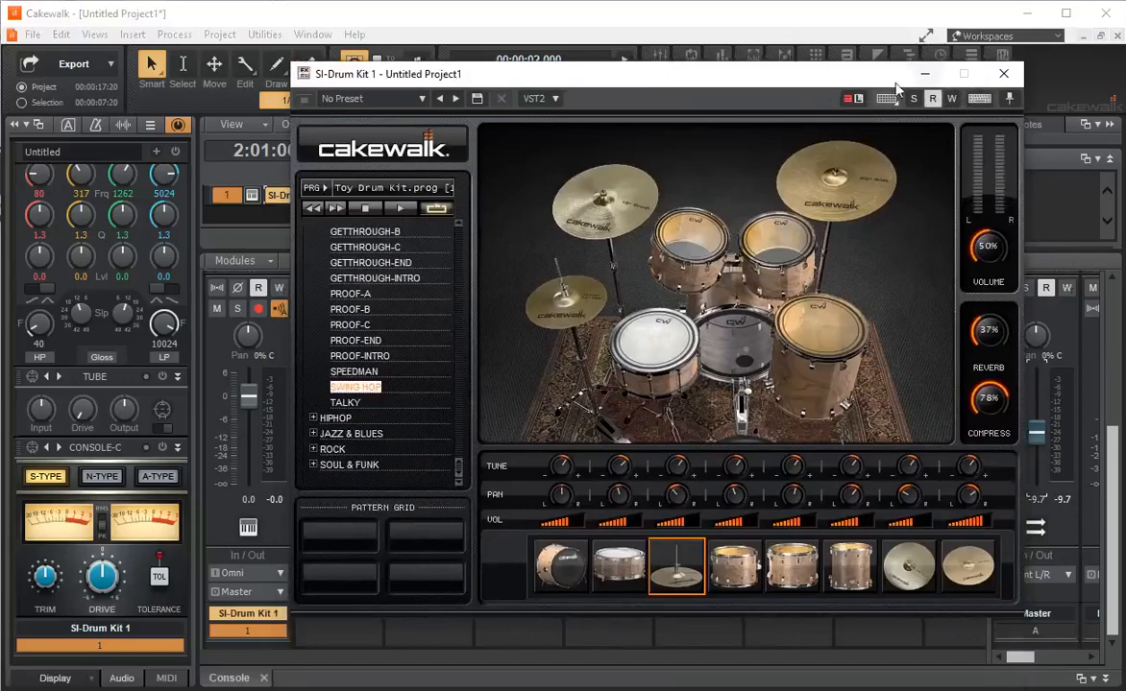
Close the SI-Drum Kit 1 window, reopen it from the track, and close it again
{"action": "left_click", "coordinate": [1003, 73]}
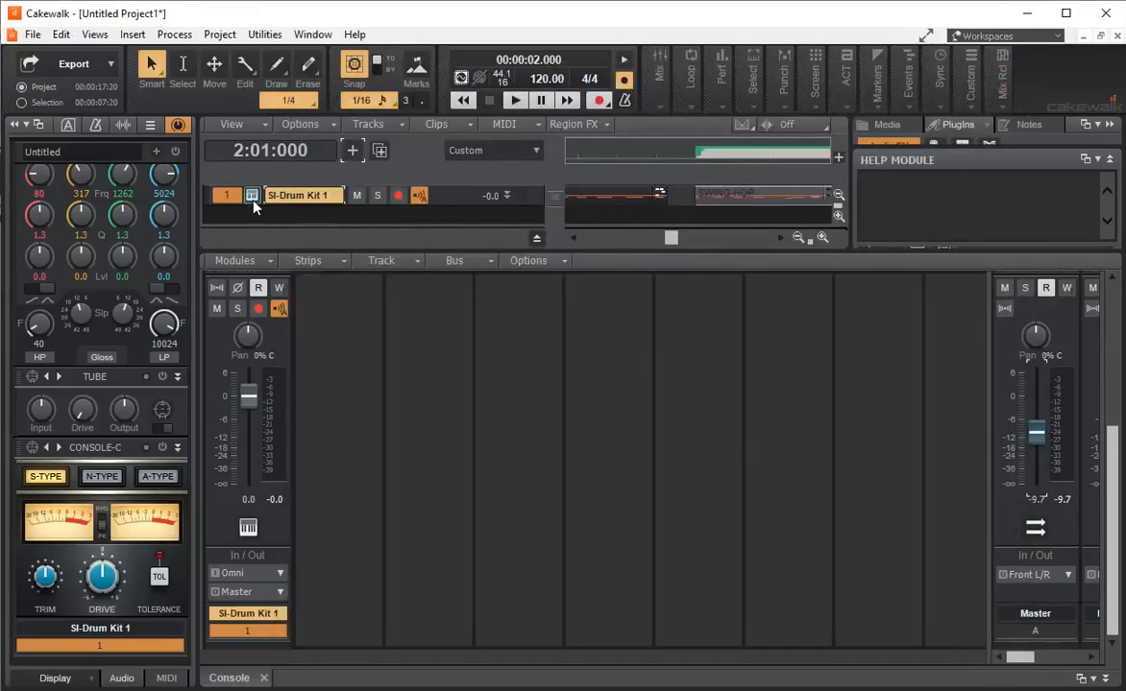
{"action": "mouse_move", "coordinate": [251, 196]}
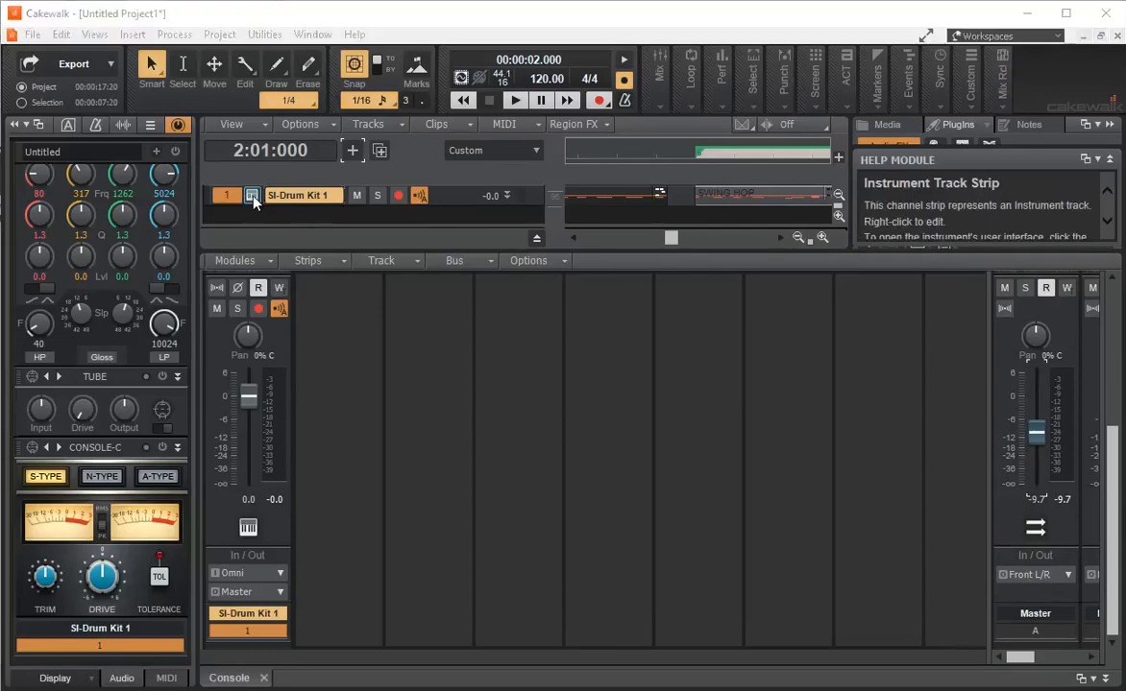
{"action": "left_click", "coordinate": [253, 195]}
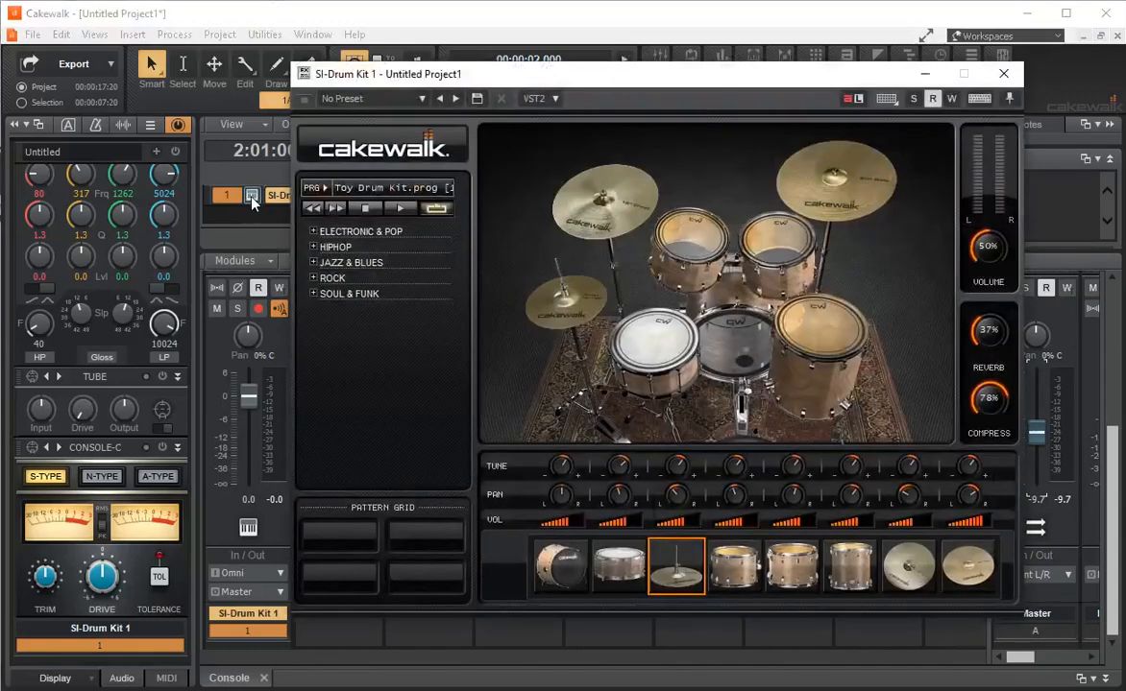
{"action": "mouse_move", "coordinate": [1004, 74]}
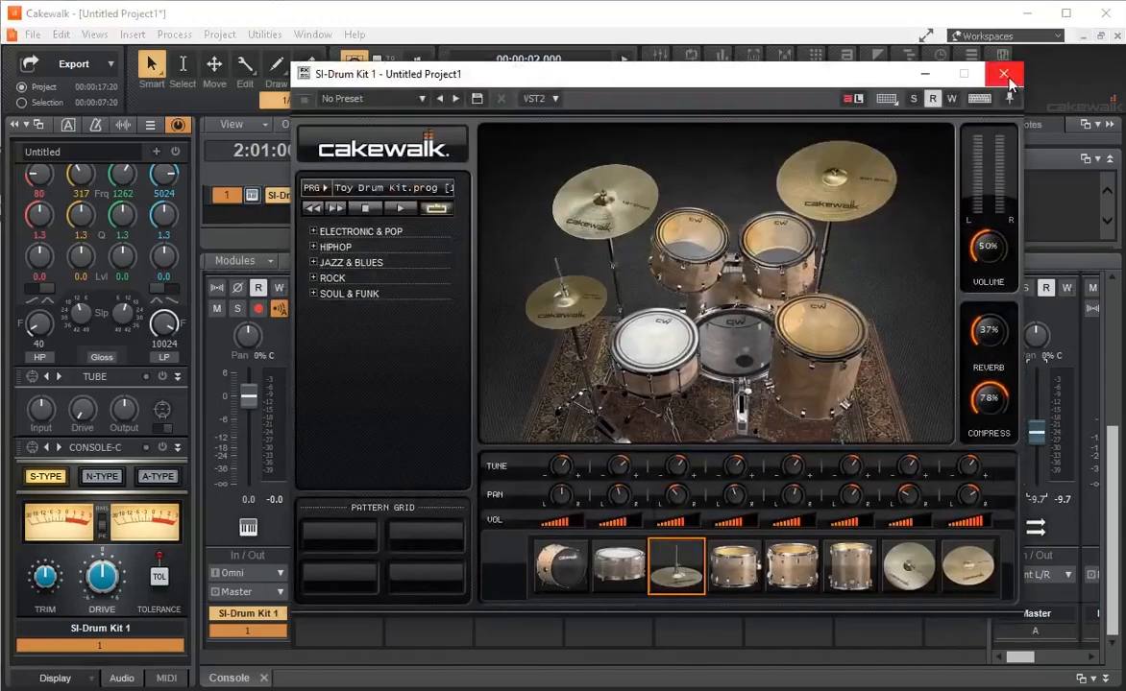
{"action": "left_click", "coordinate": [1004, 74]}
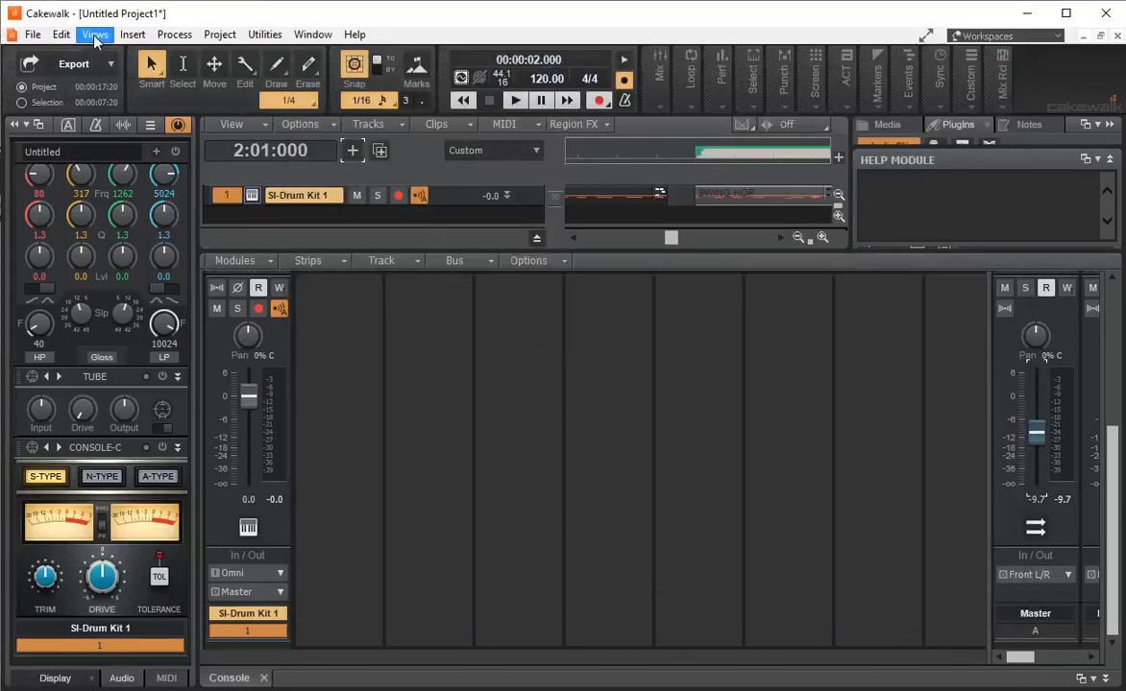
Show the drum track's Swing Hop MIDI notes in the Piano Roll View
{"action": "left_click", "coordinate": [95, 35]}
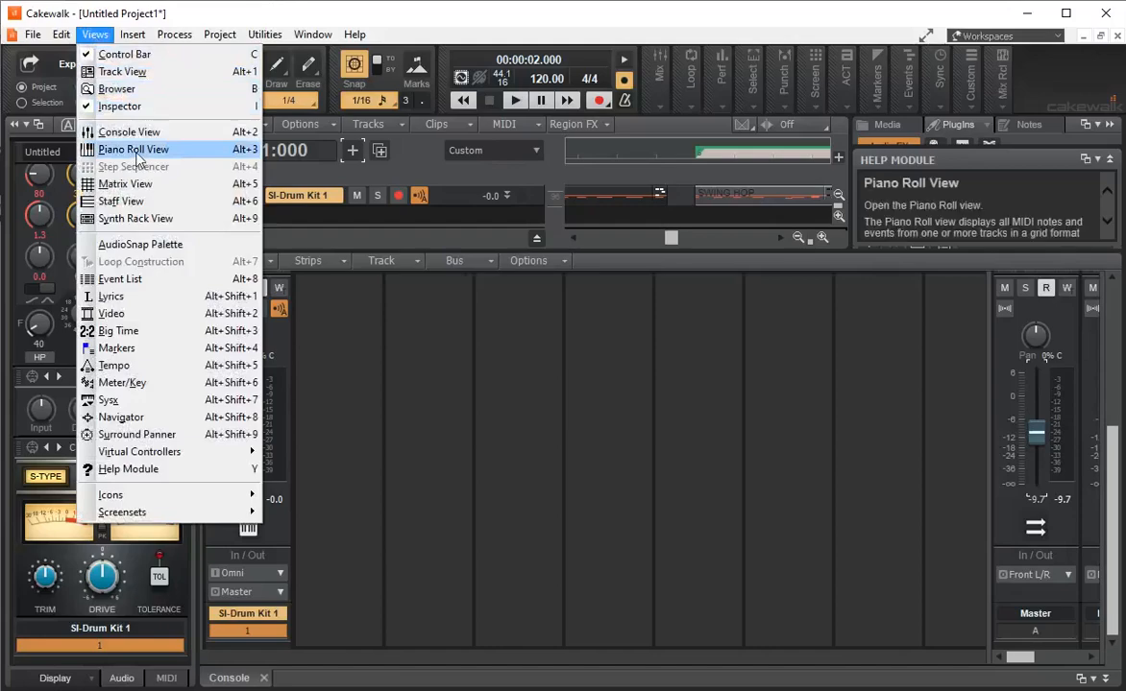
{"action": "left_click", "coordinate": [133, 149]}
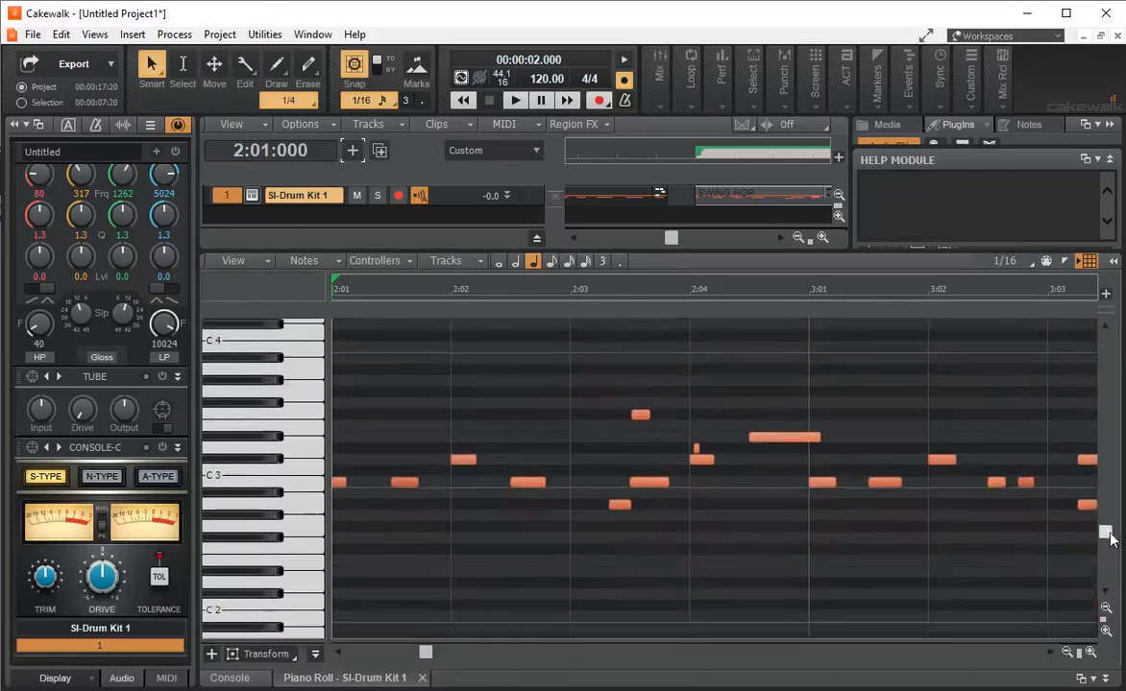
Scroll the Piano Roll to the pattern for adding low drum hits at 2:02 and 3:02
{"action": "scroll", "scroll_direction": "up", "scroll_amount": 3}
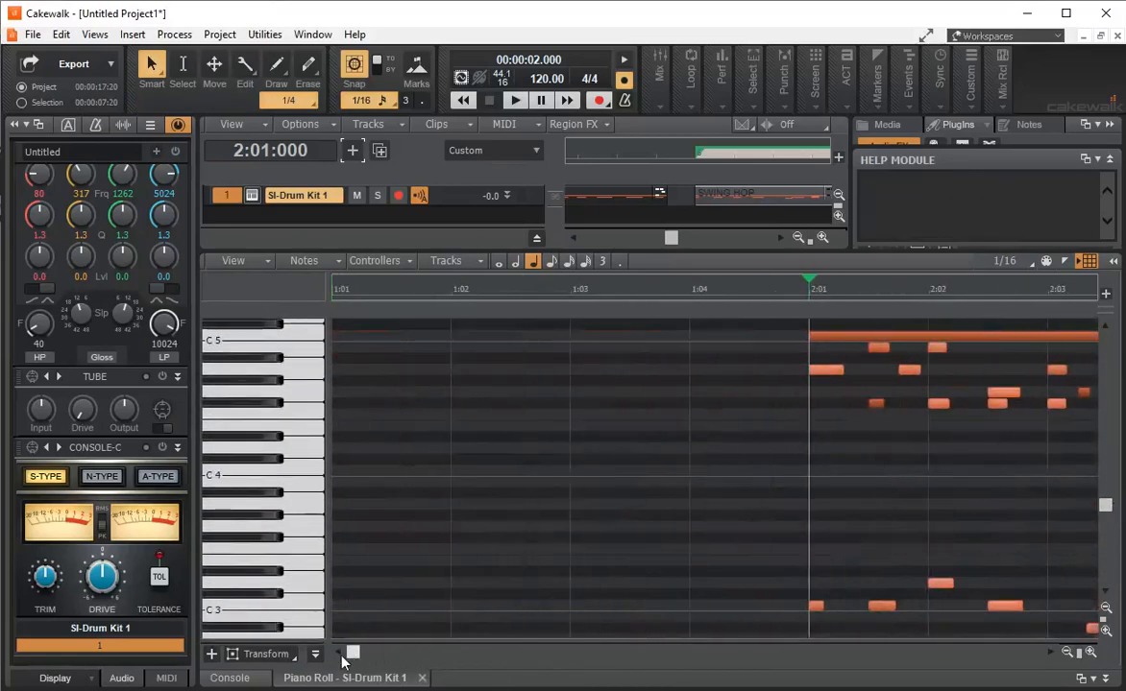
{"action": "scroll", "scroll_direction": "right", "scroll_amount": 3}
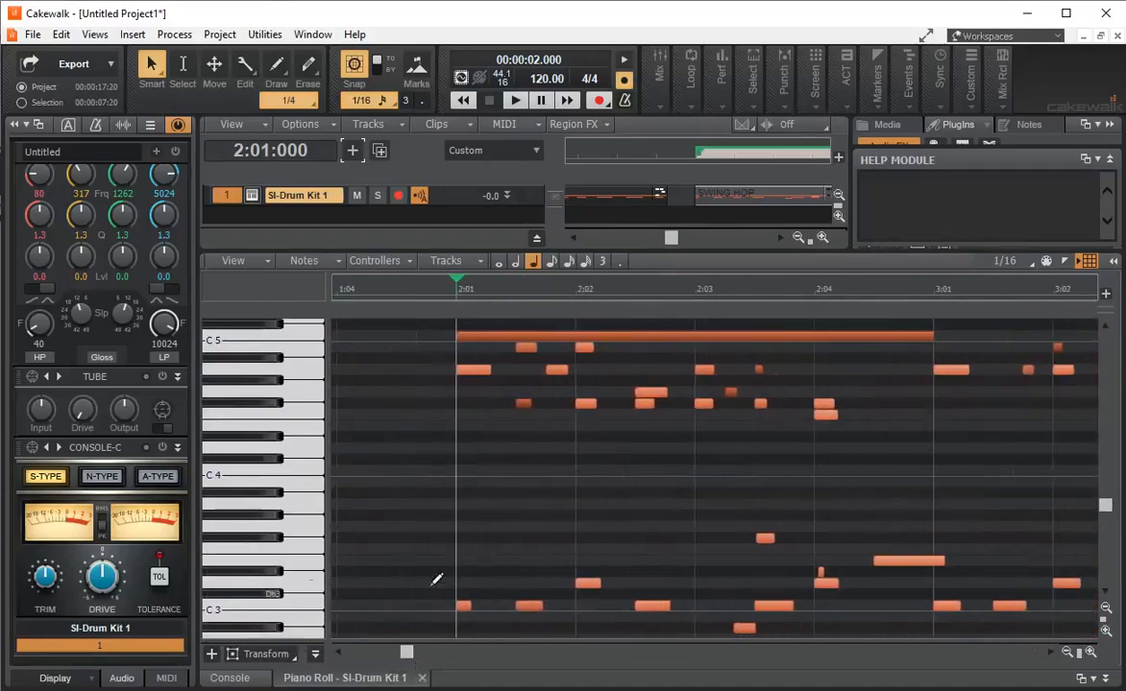
{"action": "mouse_move", "coordinate": [462, 606]}
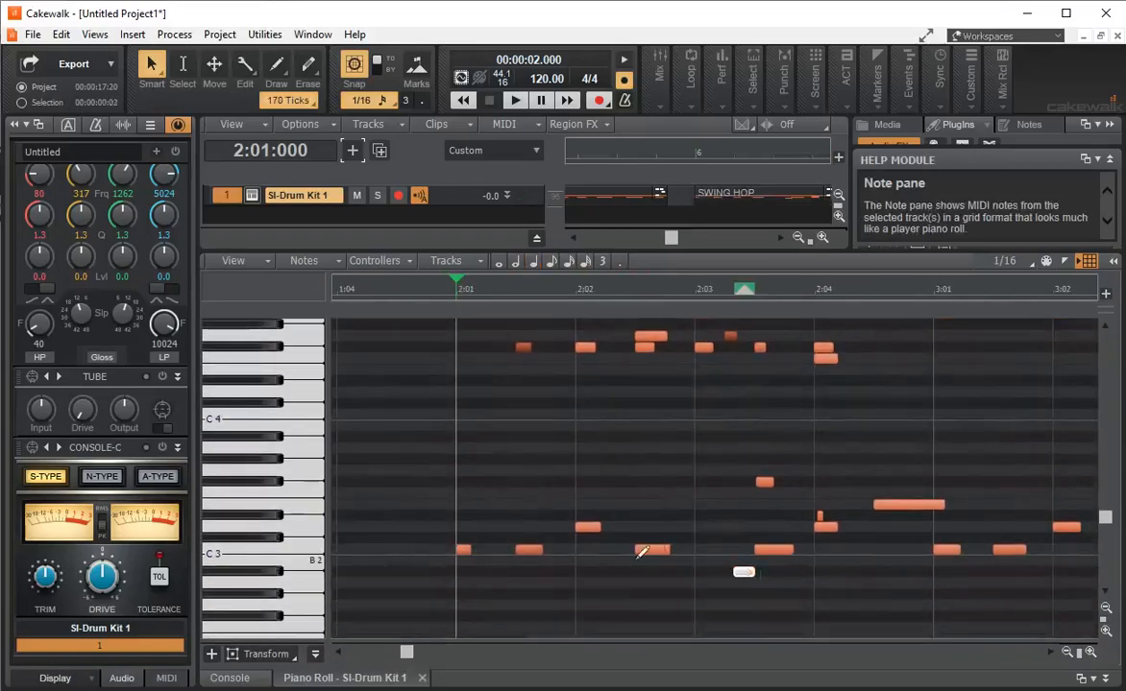
{"action": "scroll", "scroll_direction": "down", "scroll_amount": 3}
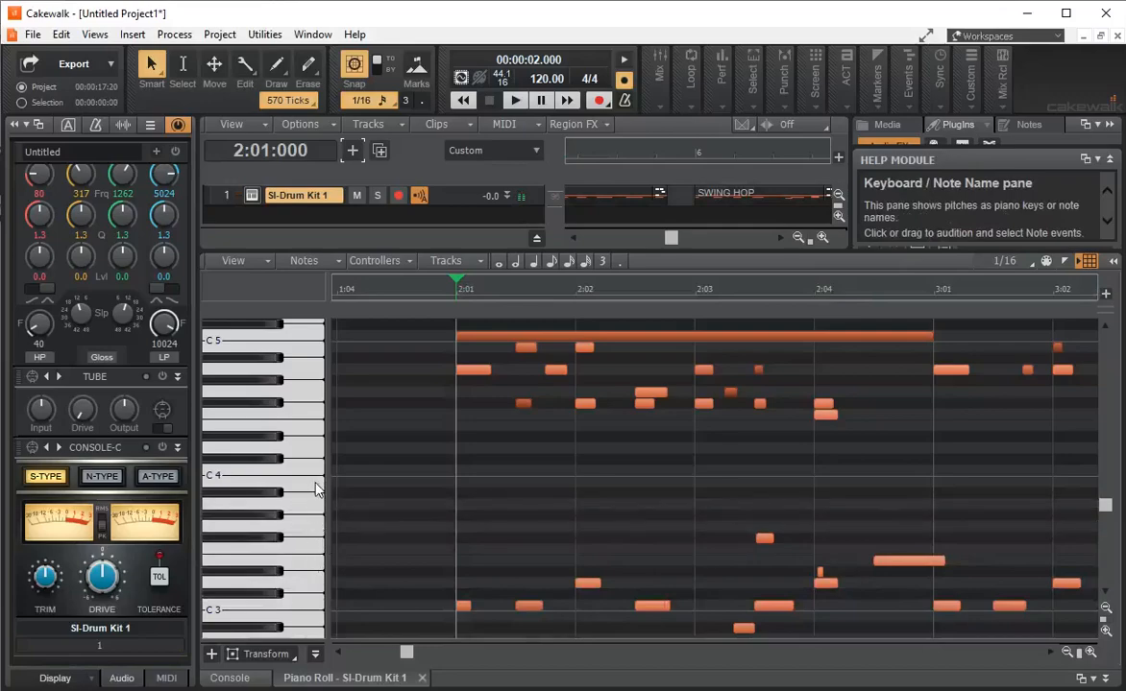
{"action": "mouse_move", "coordinate": [283, 413]}
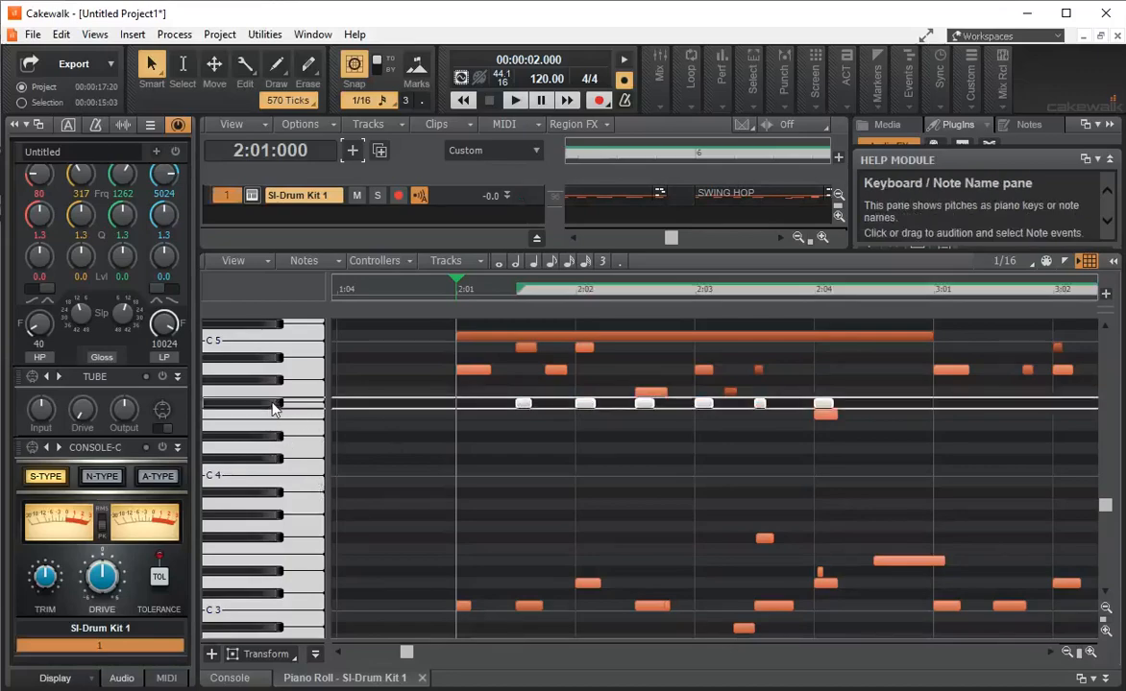
{"action": "mouse_move", "coordinate": [523, 402]}
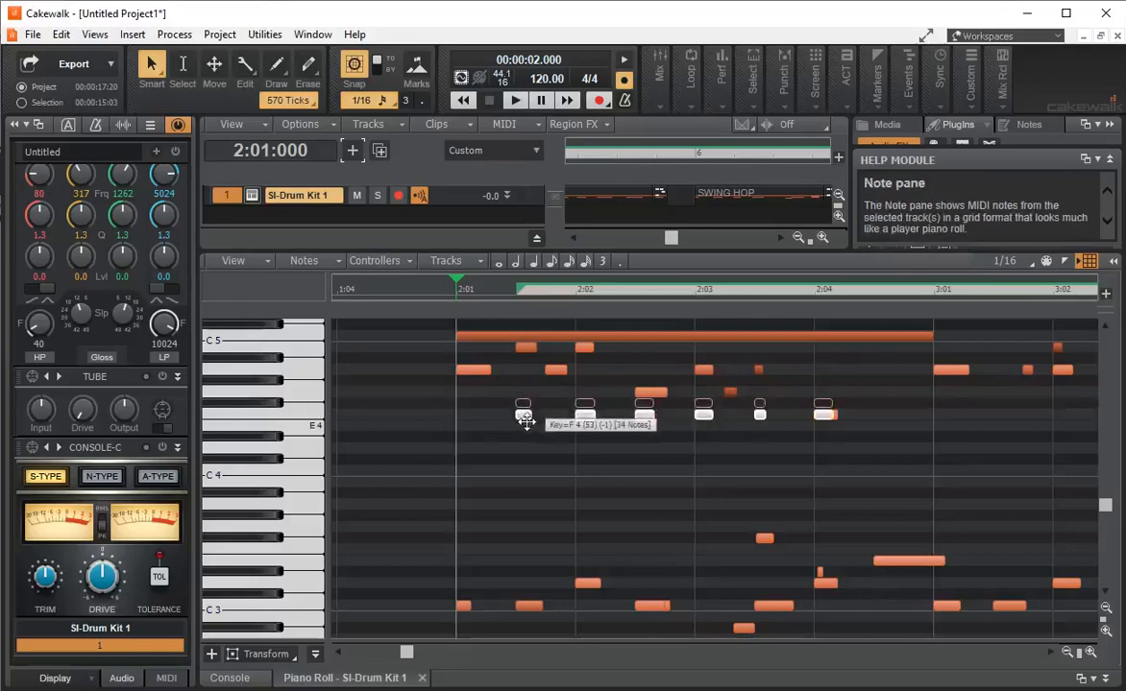
Drag the selected row of drum notes down to just above C4
{"action": "left_click_drag", "start_coordinate": [525, 403], "coordinate": [525, 448]}
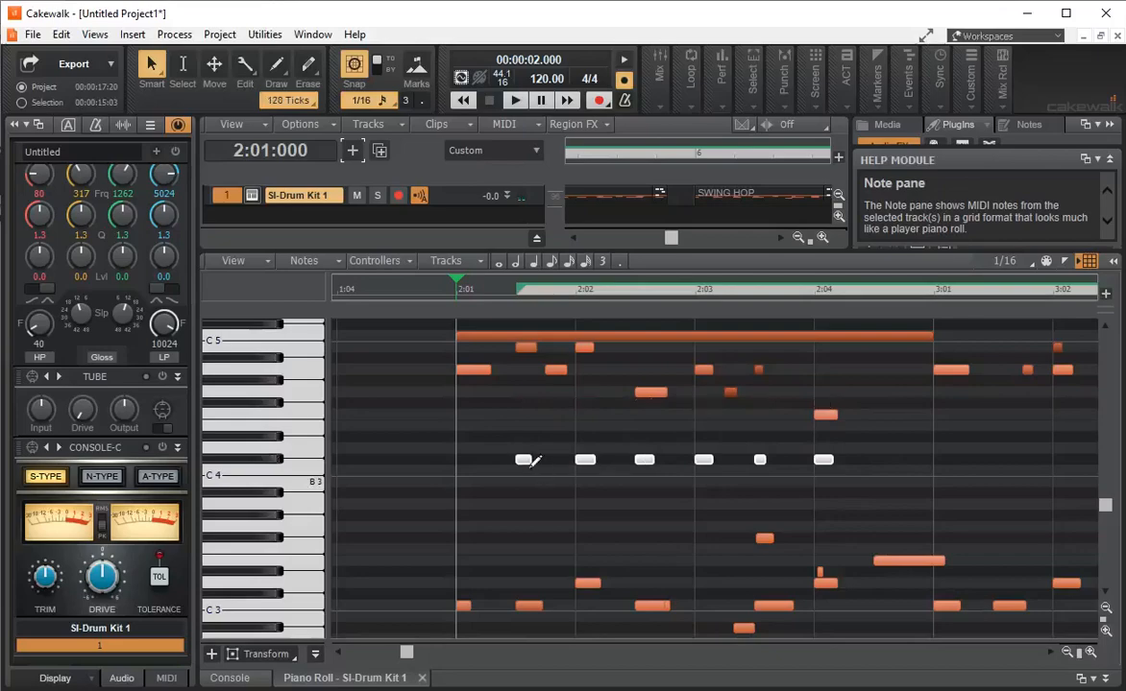
Play the pattern from just before bar 2, then drag the high hits at 2:01, 2:02 and 3:02 down near C4
{"action": "left_click", "coordinate": [514, 100]}
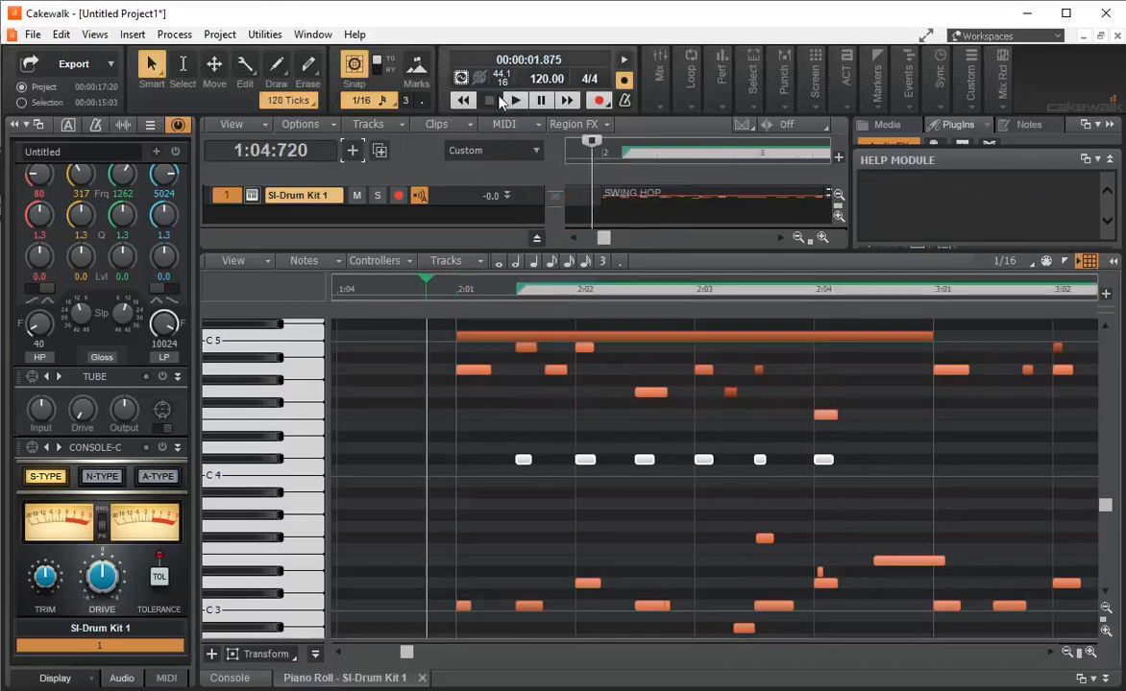
{"action": "left_click", "coordinate": [514, 100]}
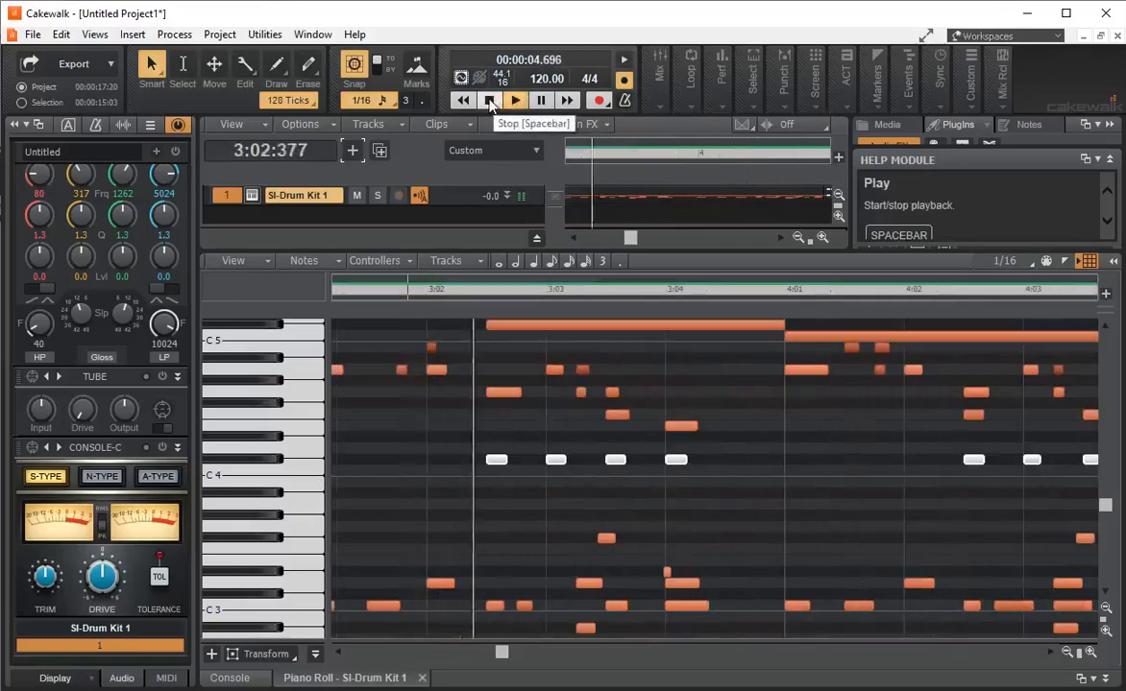
{"action": "left_click", "coordinate": [489, 100]}
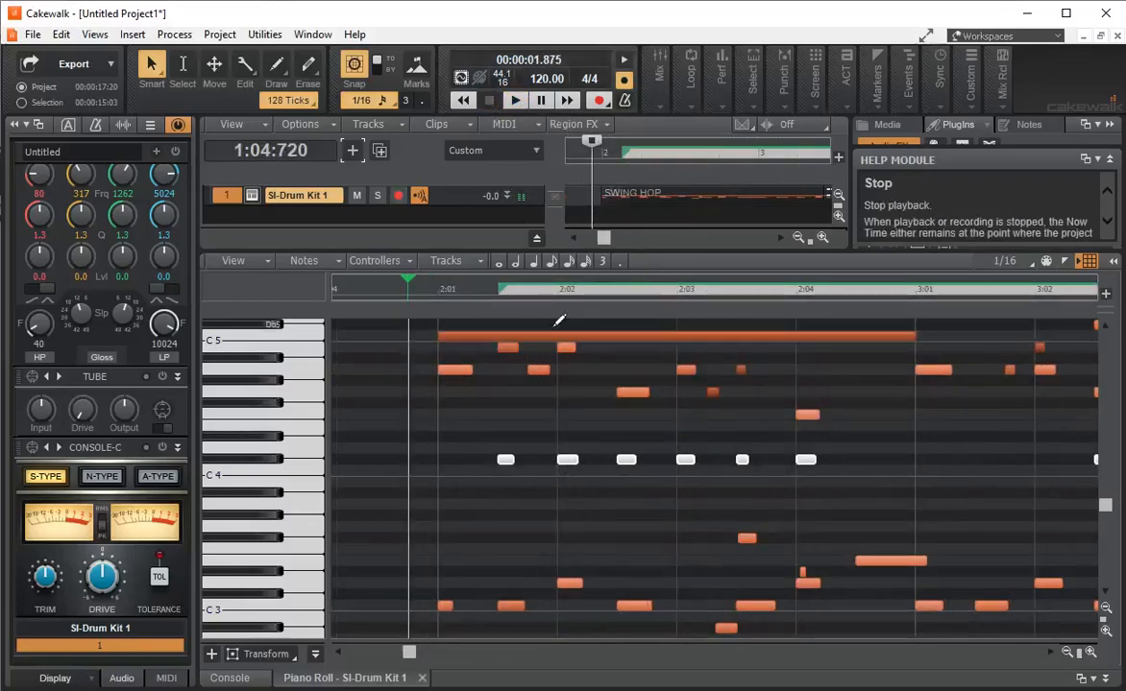
{"action": "left_click", "coordinate": [483, 337]}
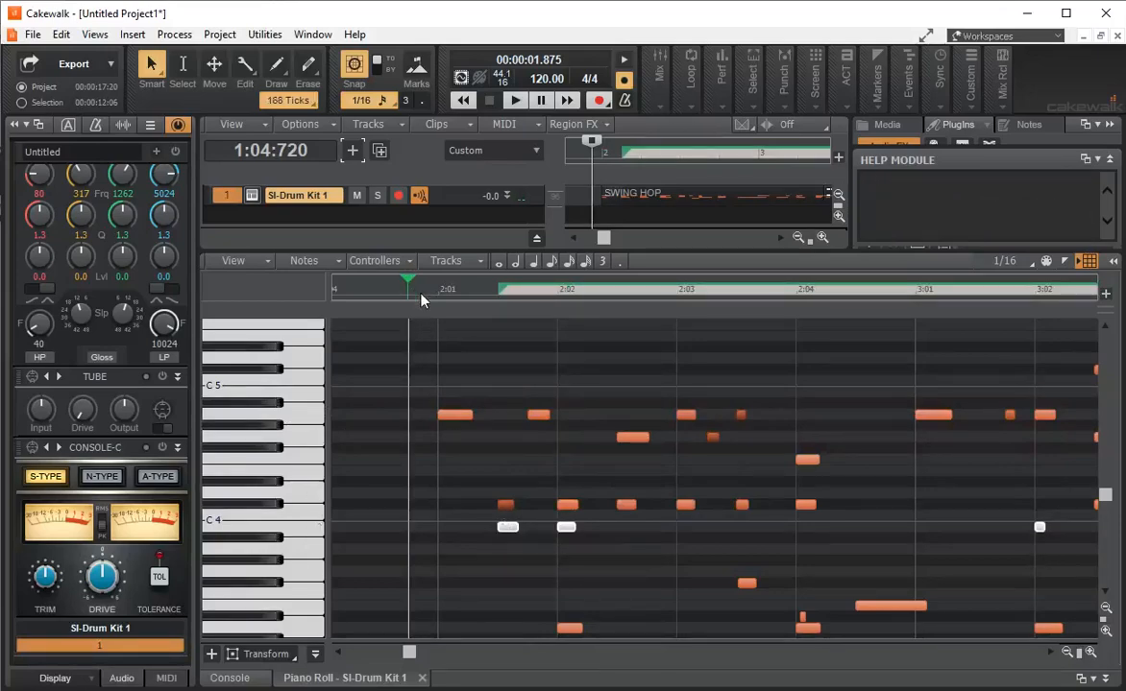
Play the edited pattern again to check the moved notes, then stop
{"action": "left_click", "coordinate": [515, 100]}
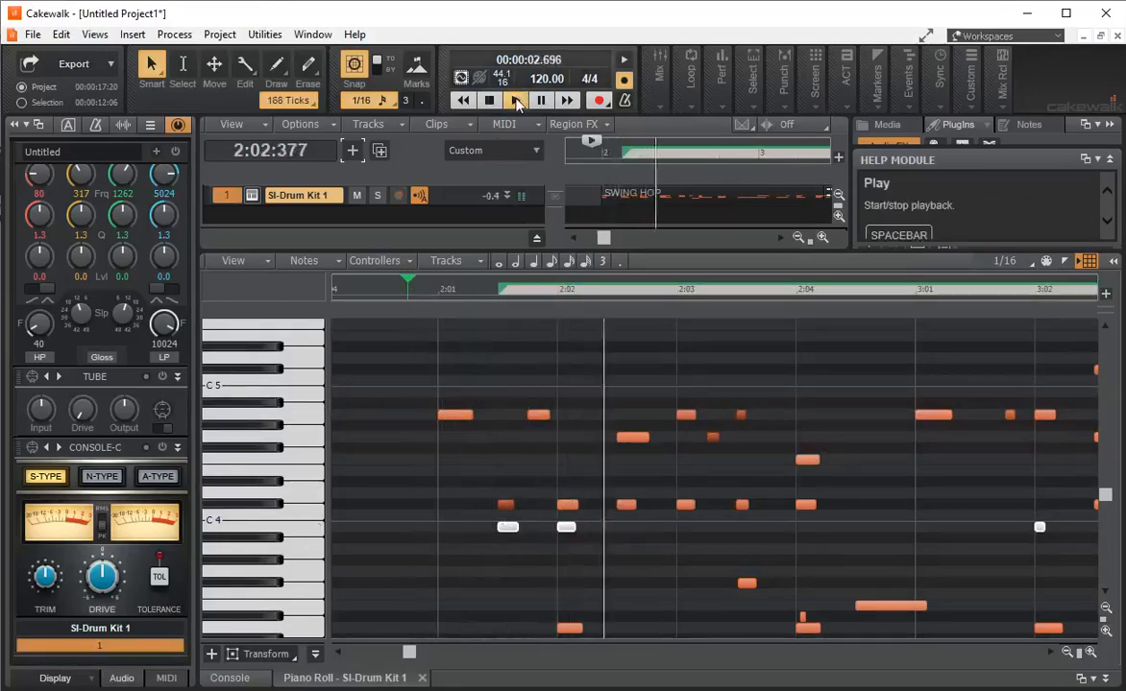
{"action": "left_click", "coordinate": [488, 100]}
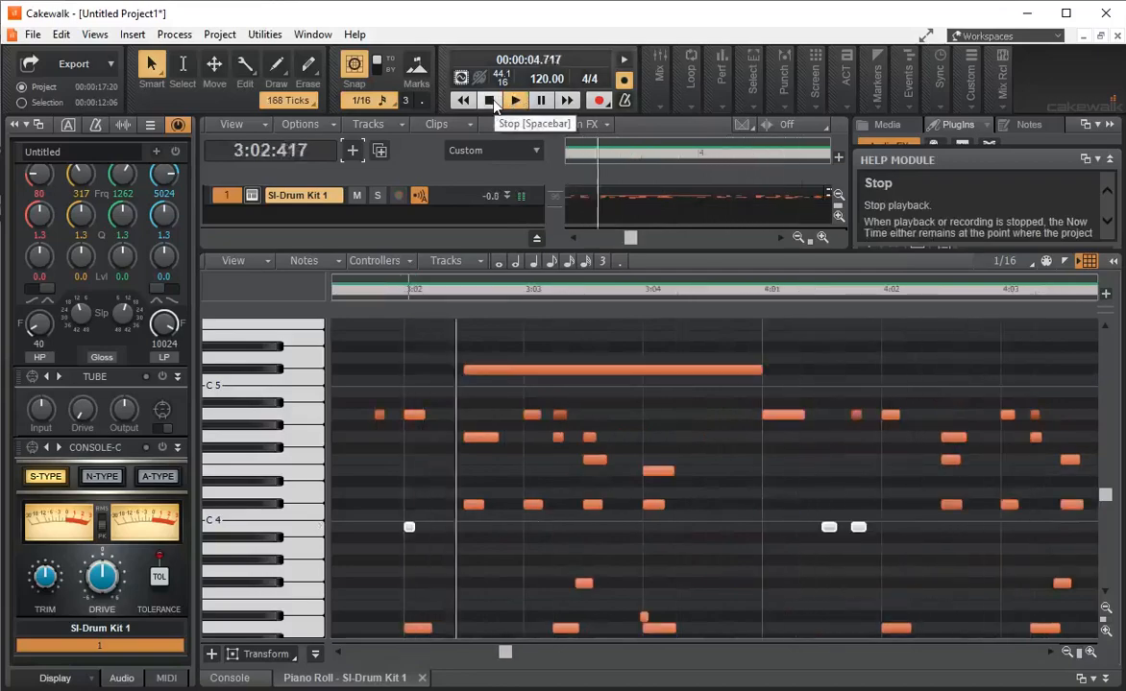
{"action": "left_click", "coordinate": [489, 100]}
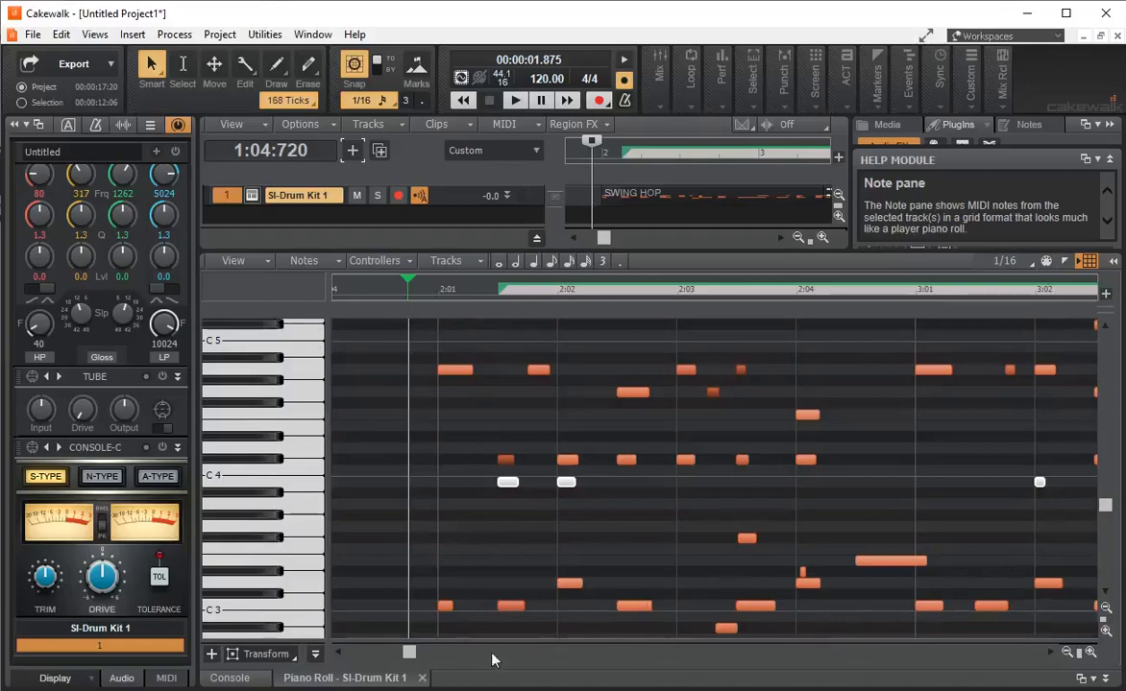
With the Draw tool, add a kick hit at beat 1:04 in the bar before the pattern
{"action": "scroll", "scroll_direction": "left", "scroll_amount": 3}
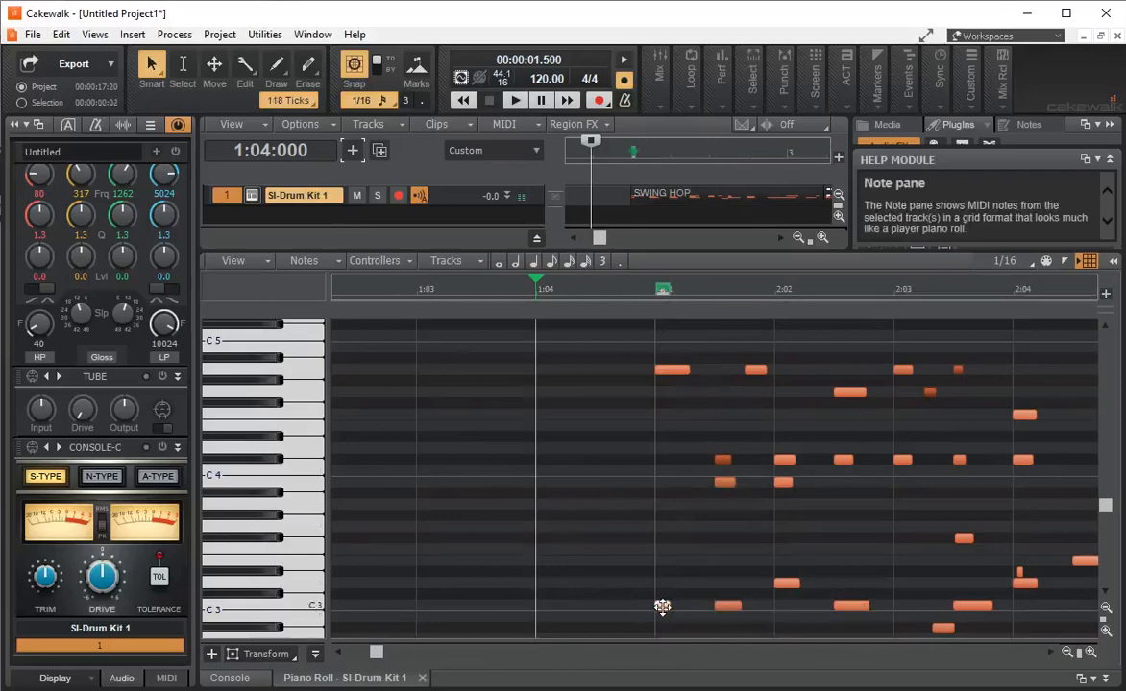
{"action": "left_click", "coordinate": [276, 64]}
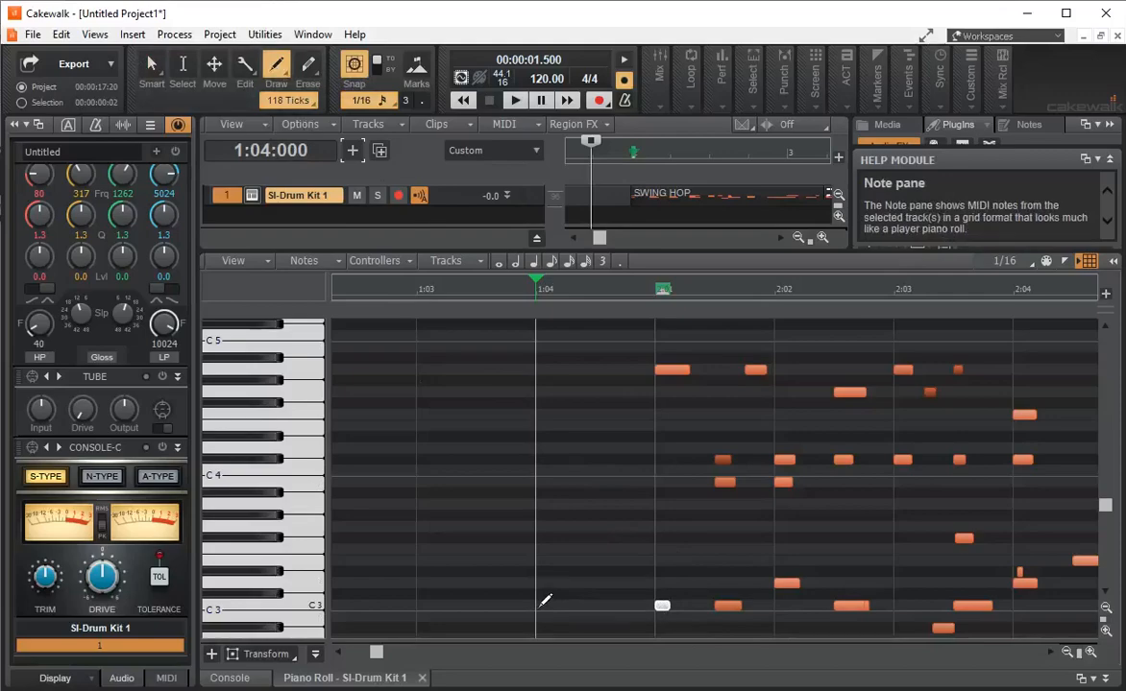
{"action": "left_click", "coordinate": [543, 605]}
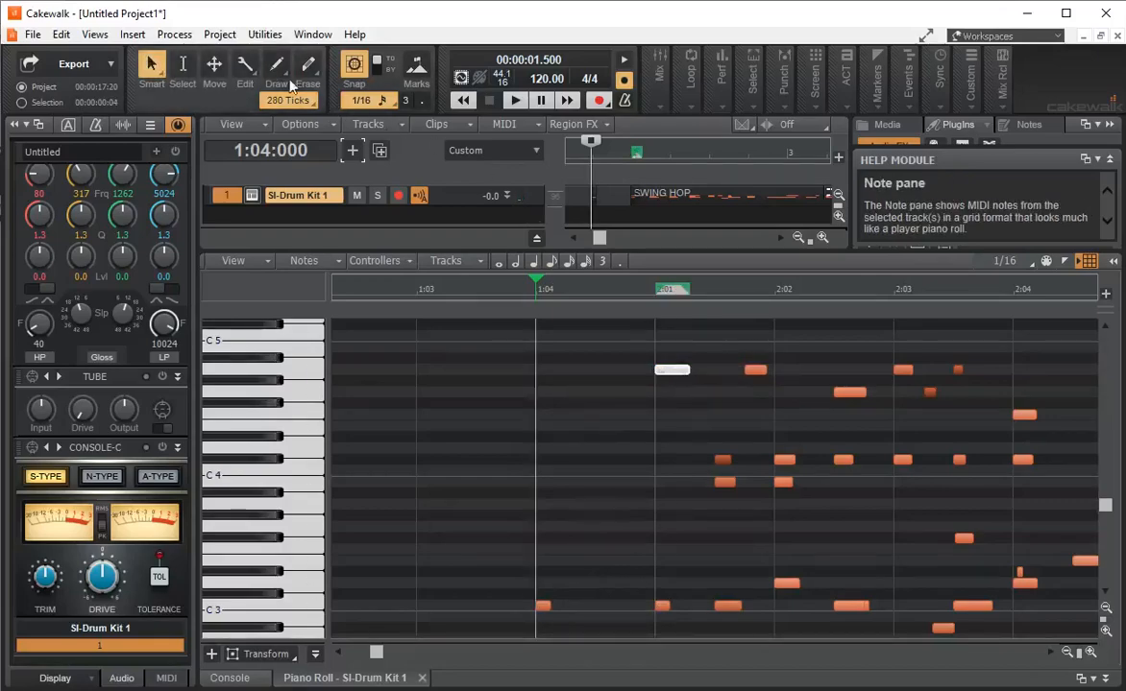
{"action": "left_click", "coordinate": [275, 64]}
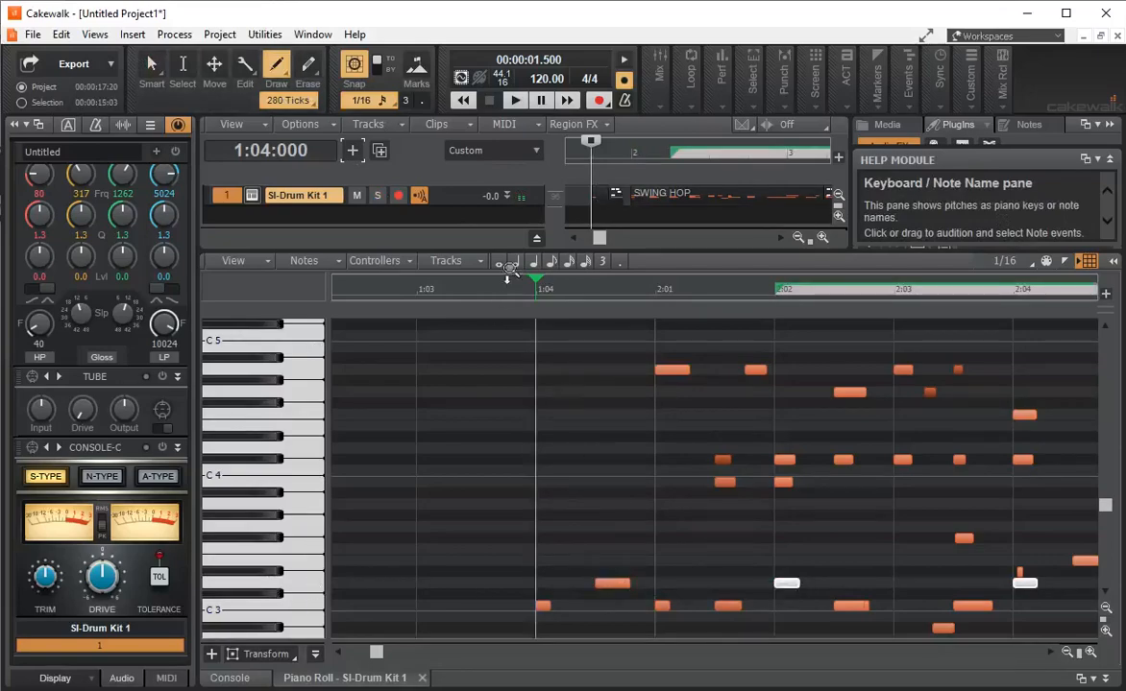
{"action": "left_click", "coordinate": [514, 100]}
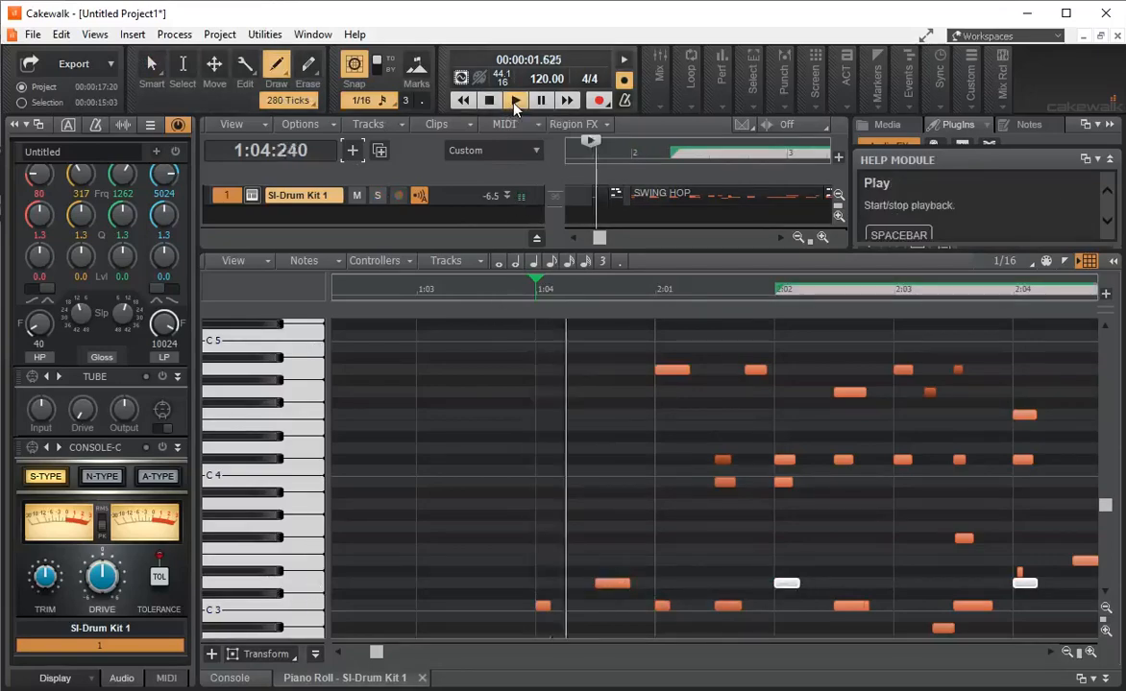
{"action": "left_click", "coordinate": [489, 100]}
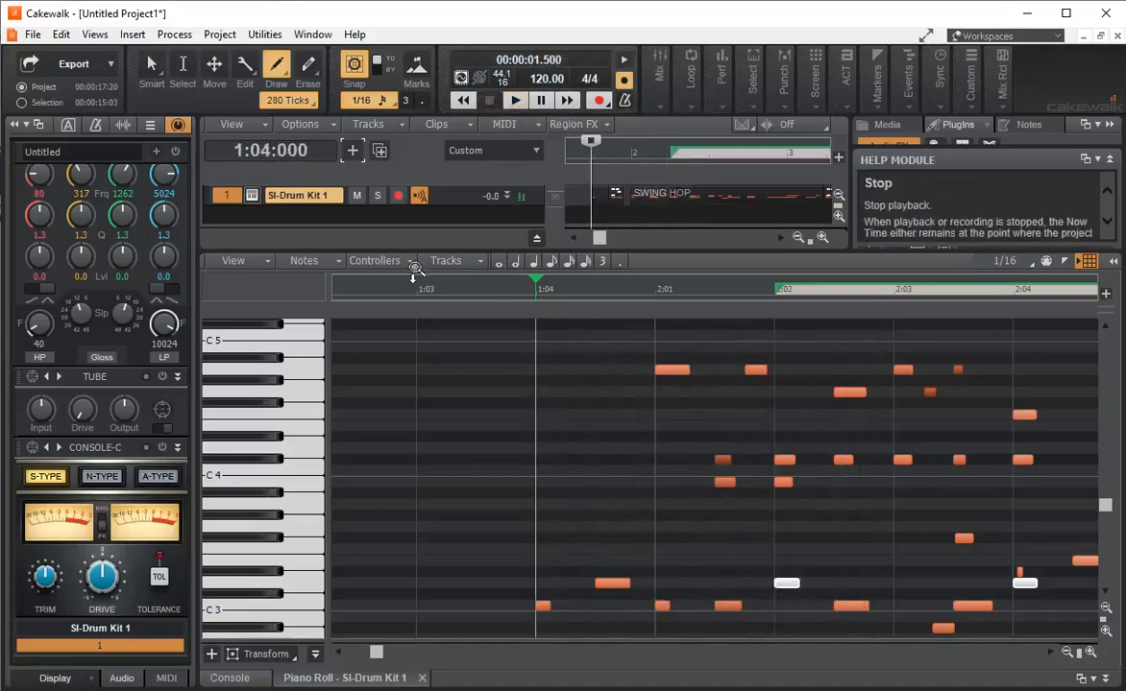
{"action": "left_click", "coordinate": [489, 100]}
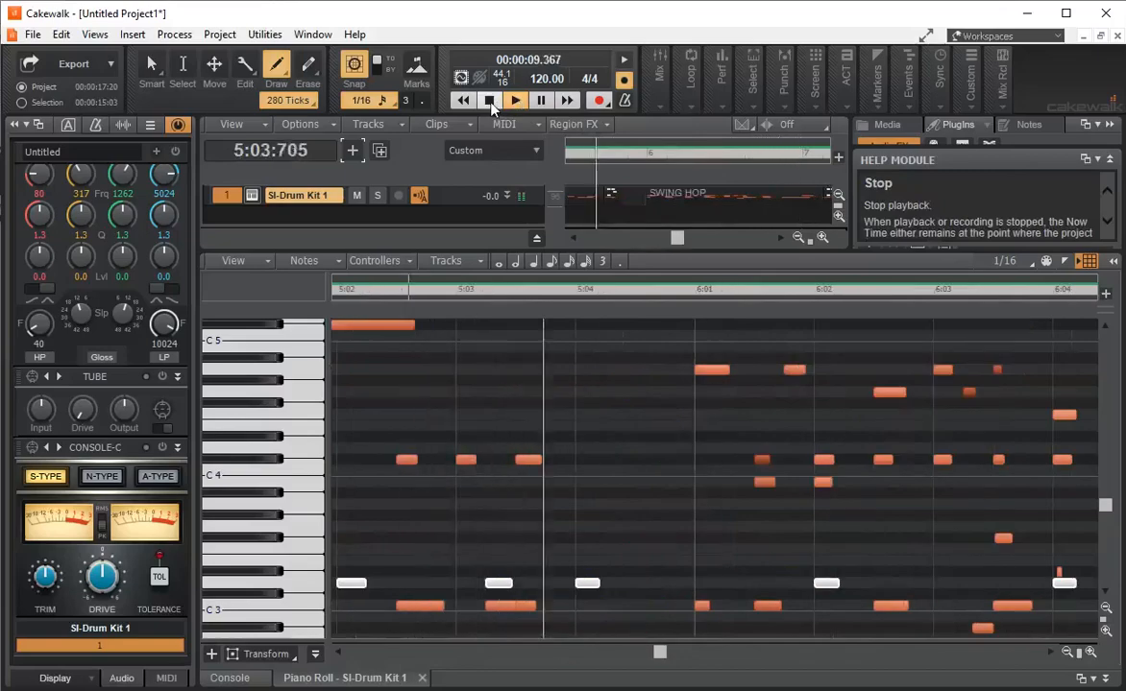
{"action": "left_click", "coordinate": [489, 100]}
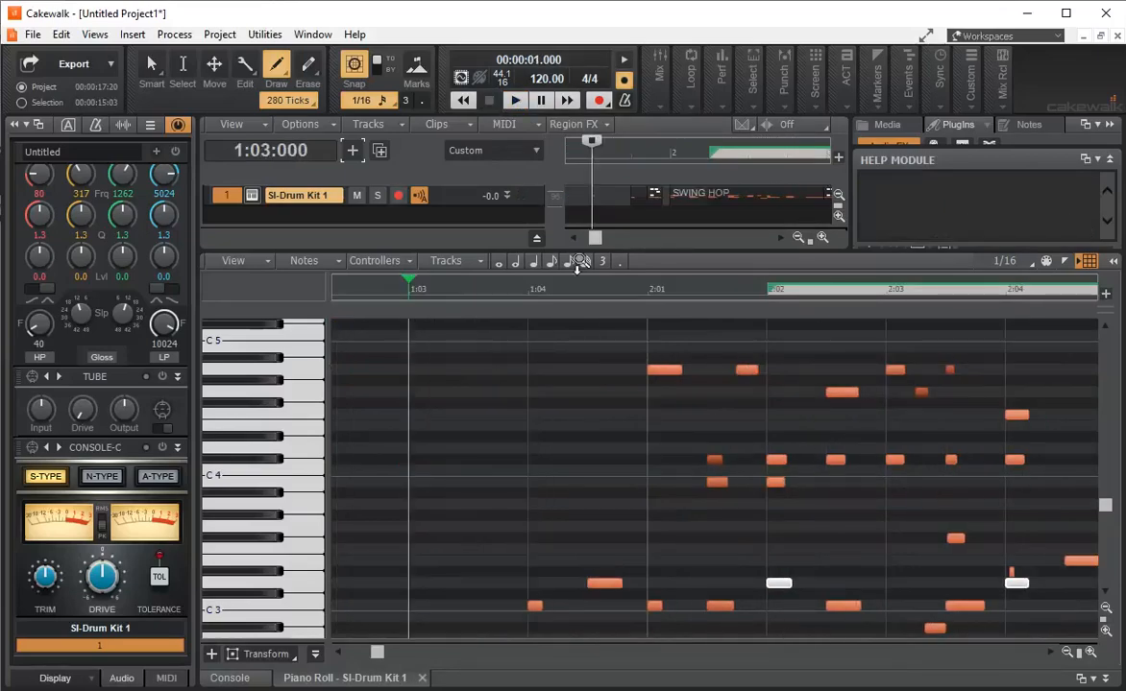